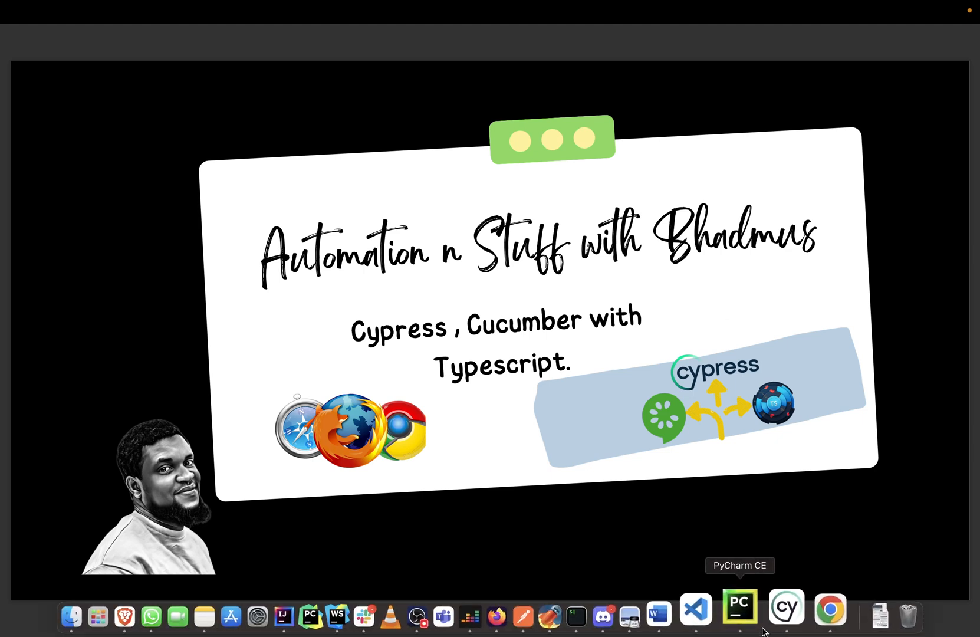
mouse_move(723, 618)
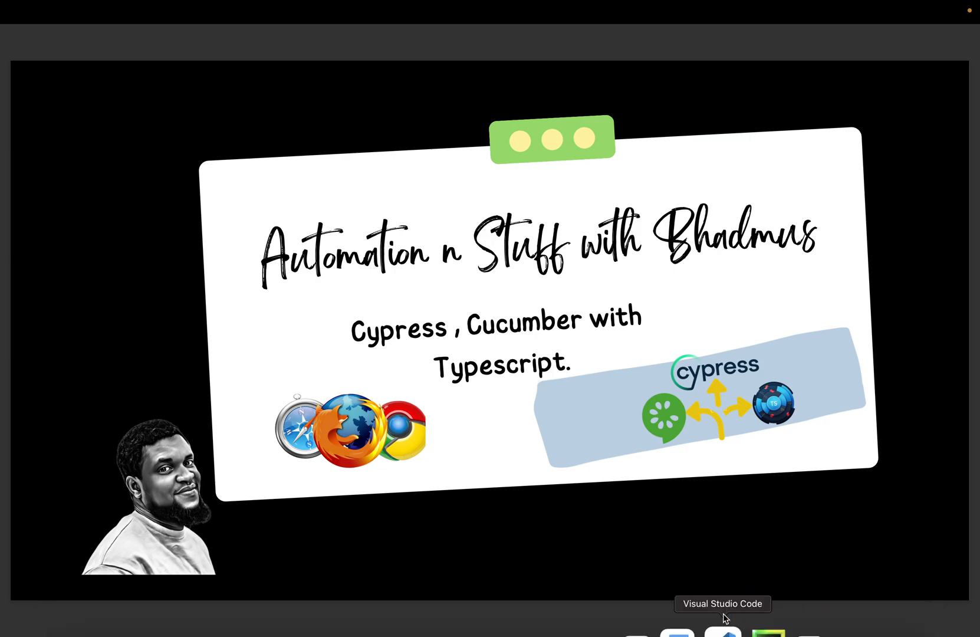
- Bring up the cy-typescript project and select 'namespace' in commands.ts
click(721, 618)
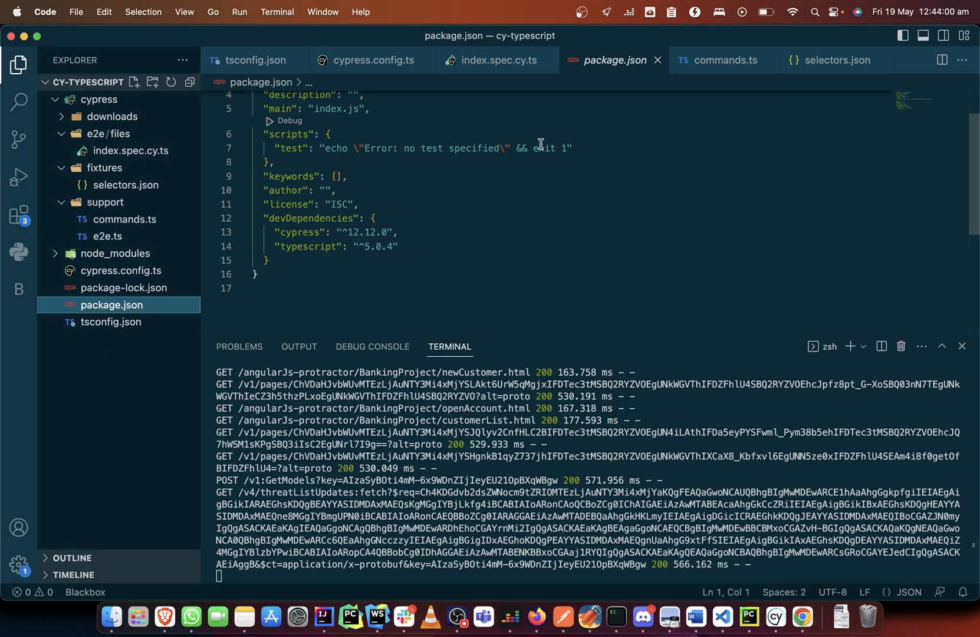
mouse_move(256, 192)
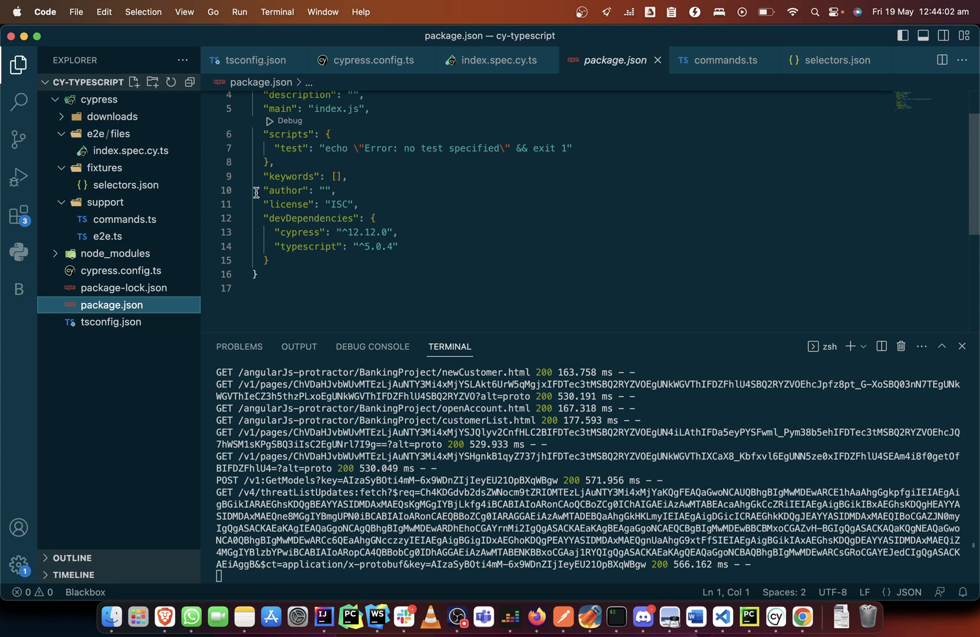
click(719, 60)
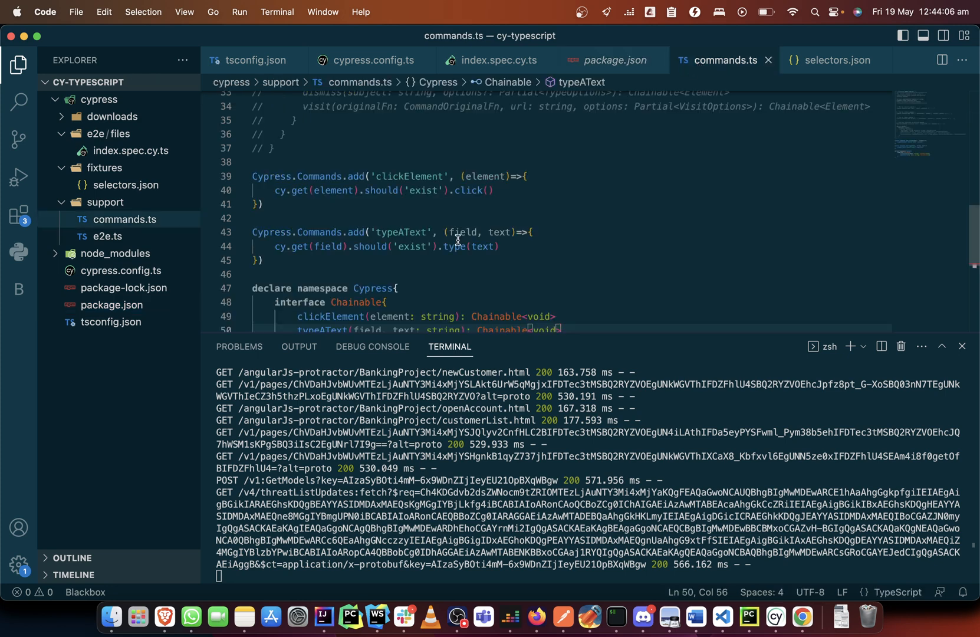
scroll(down, 3)
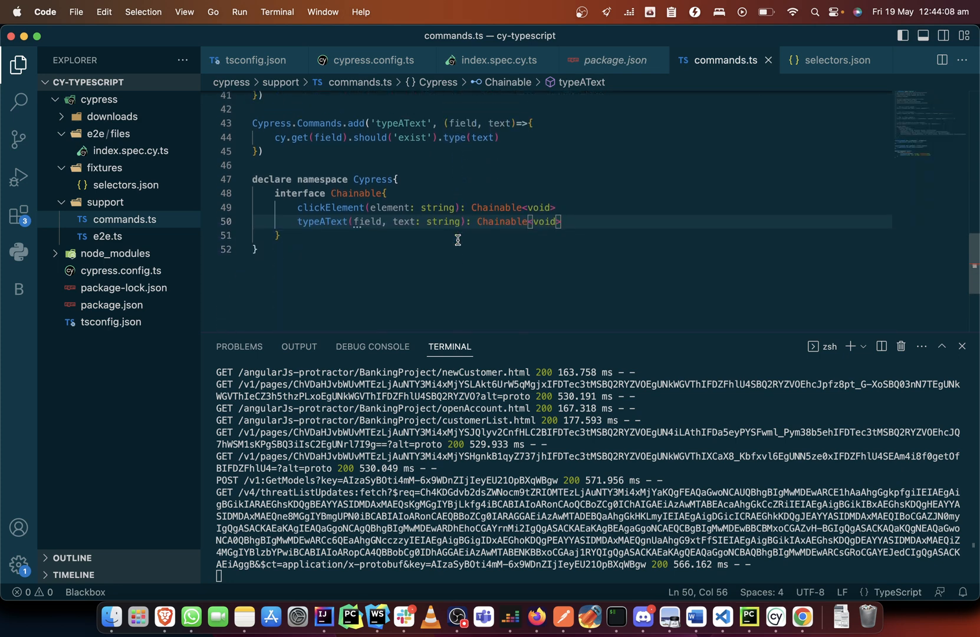
double_click(325, 220)
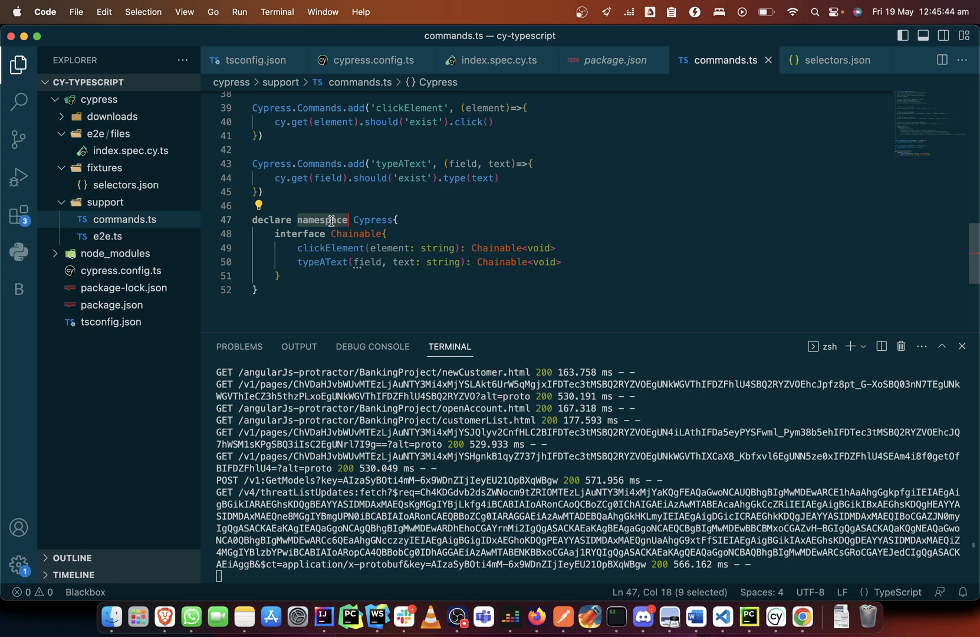
- Check the typescript dev dependency in package.json and open a new zsh terminal
click(612, 60)
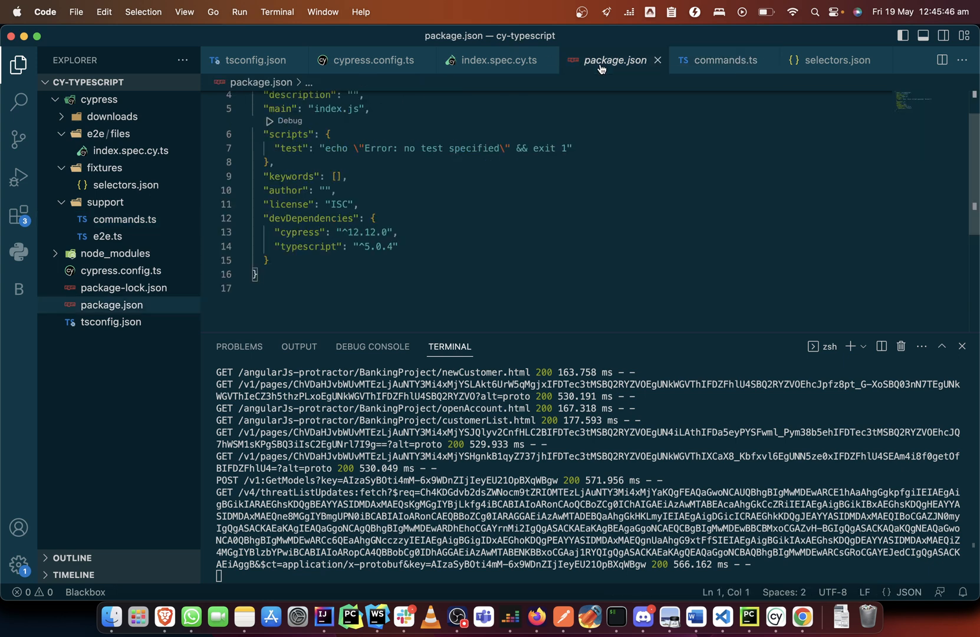
click(405, 247)
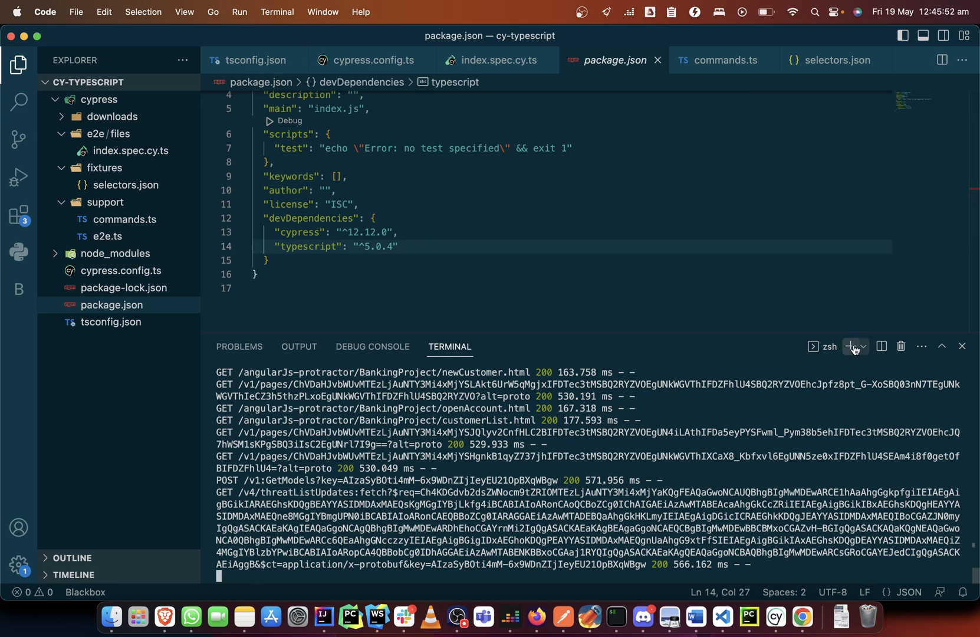
click(850, 346)
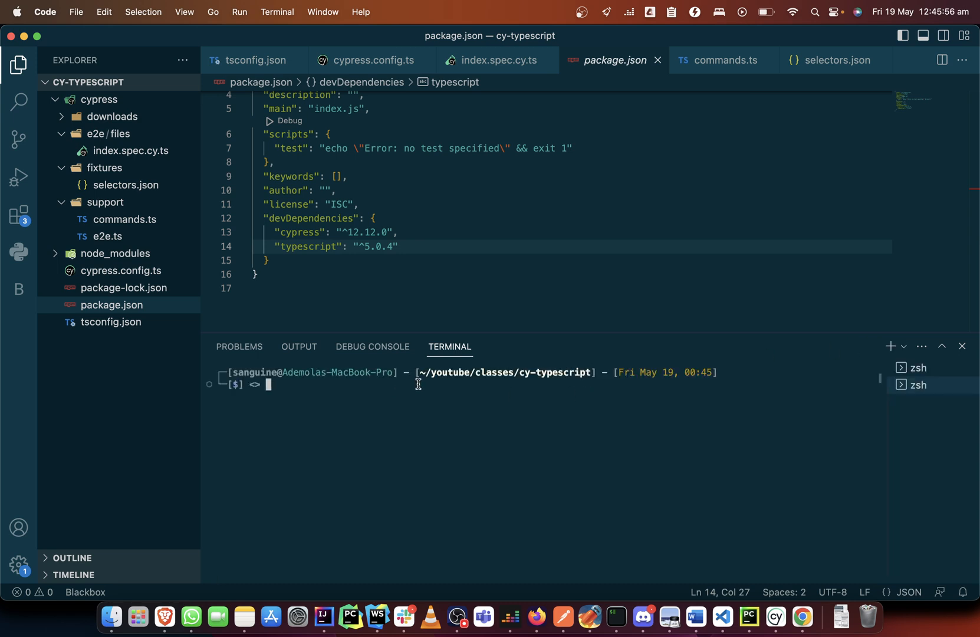
mouse_move(415, 389)
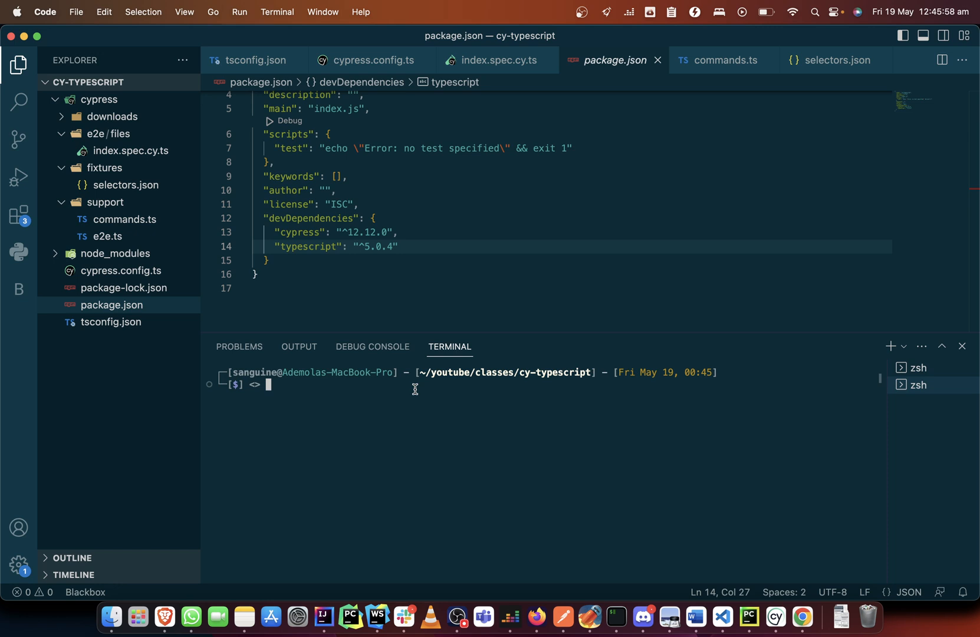
text(npm)
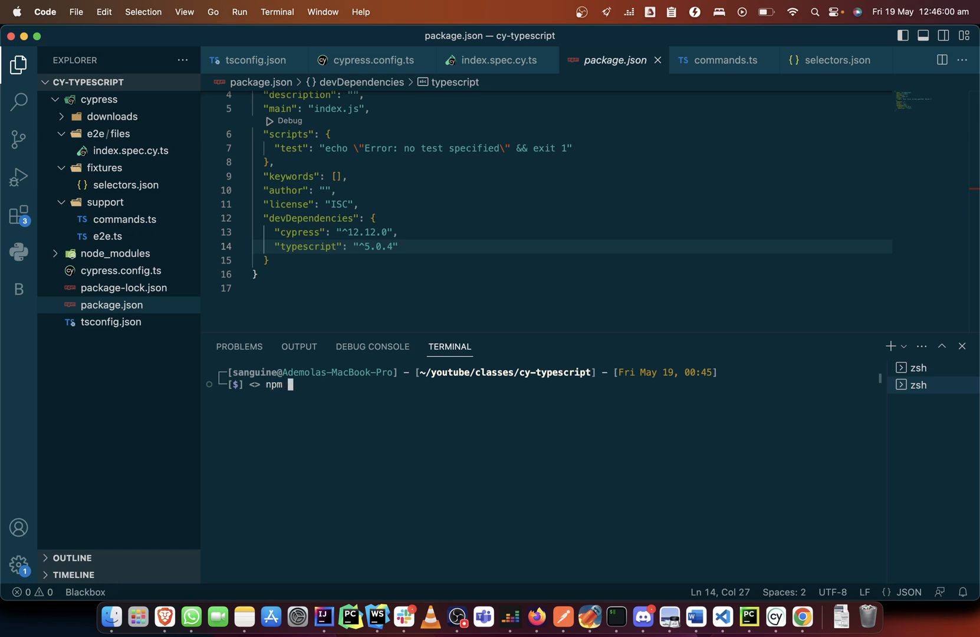
text(in)
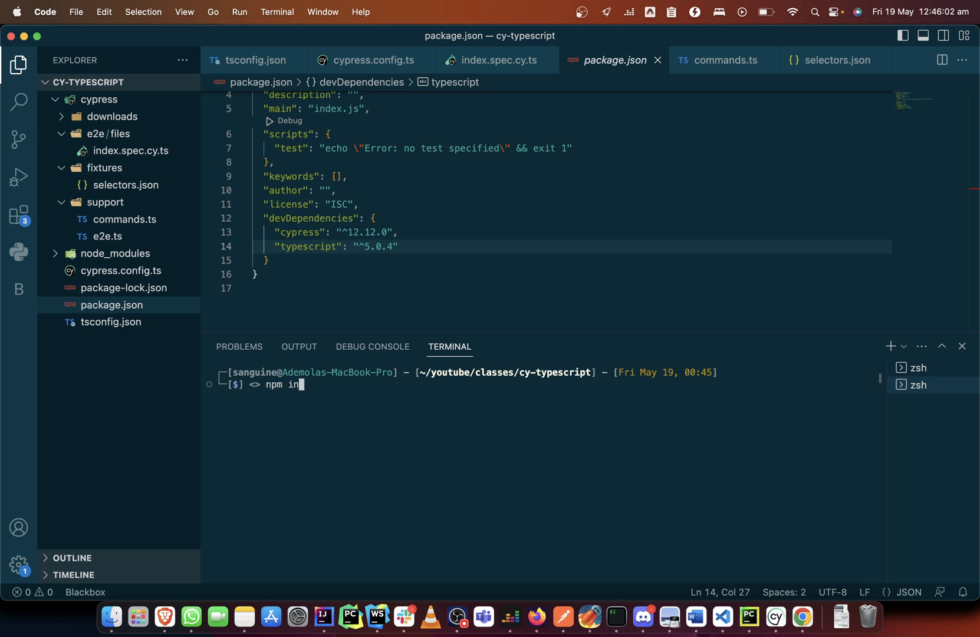
text(stall --)
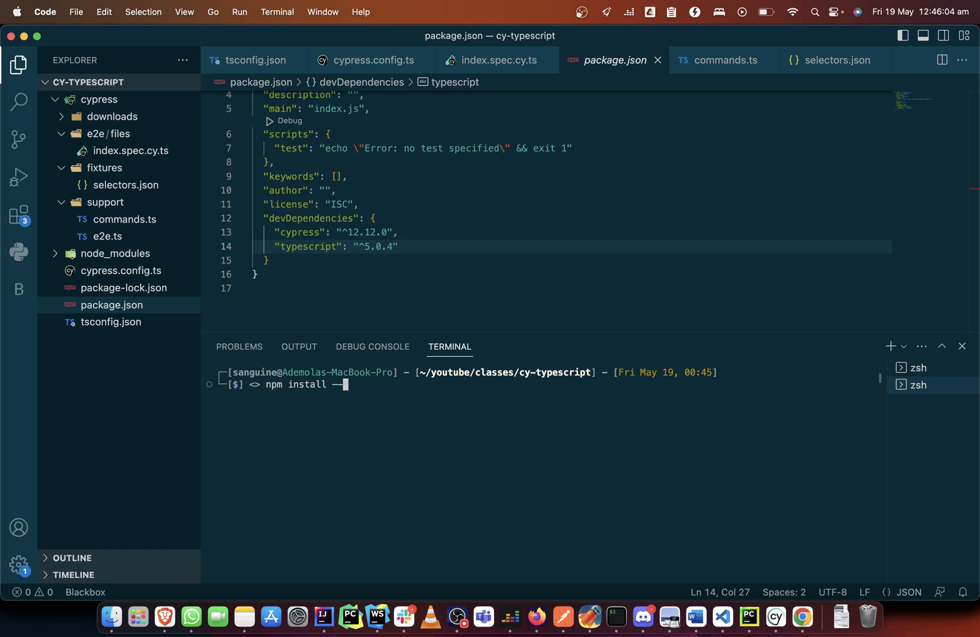
text(save-)
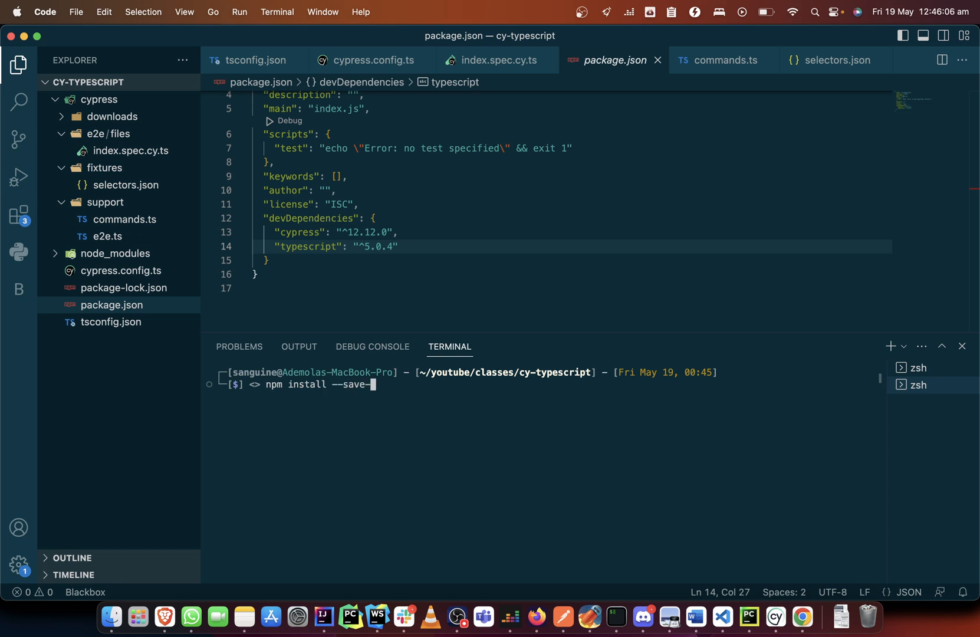
text(dev)
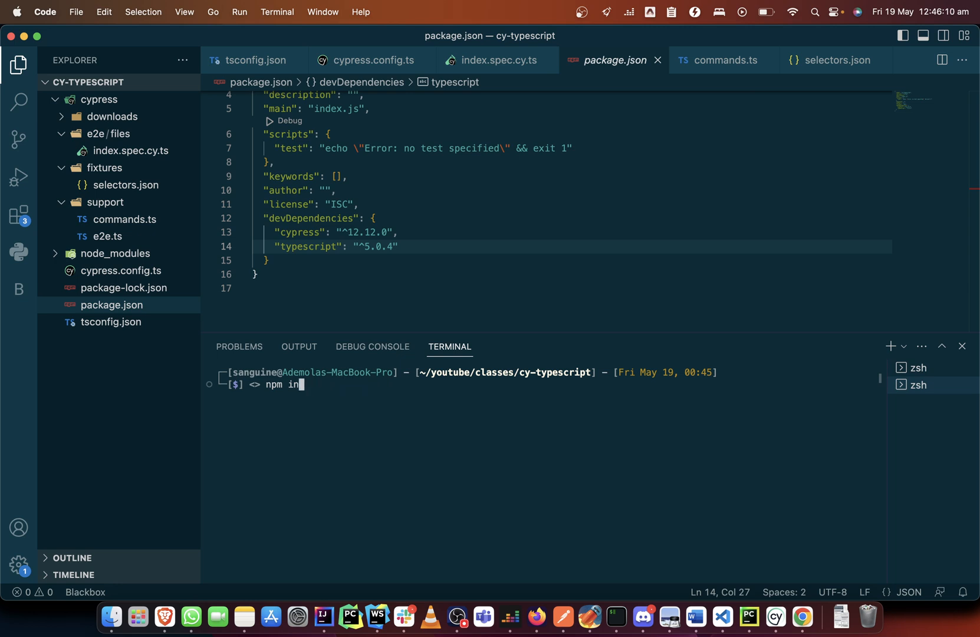
key(Backspace)
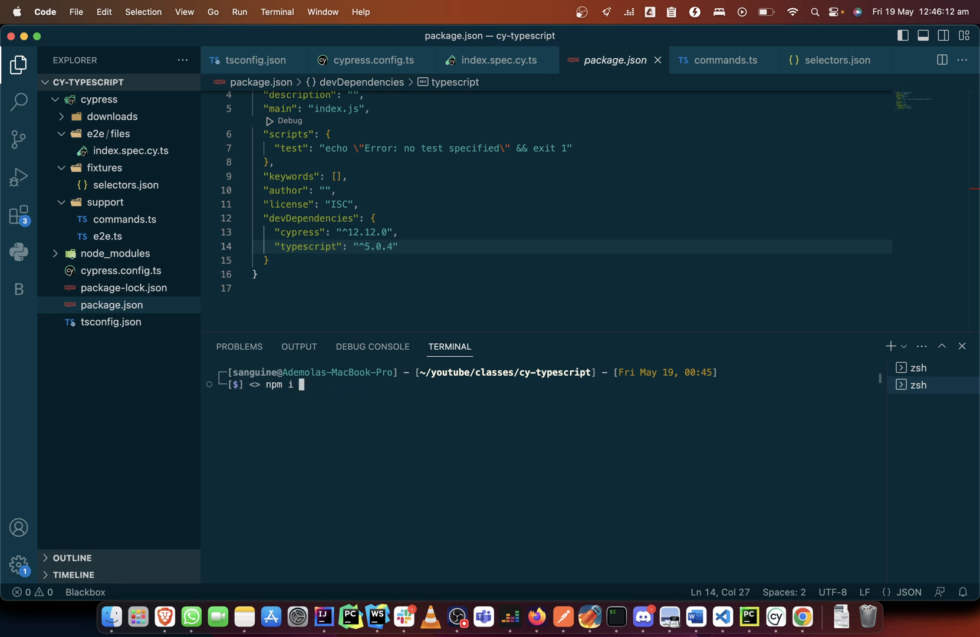
text(-D)
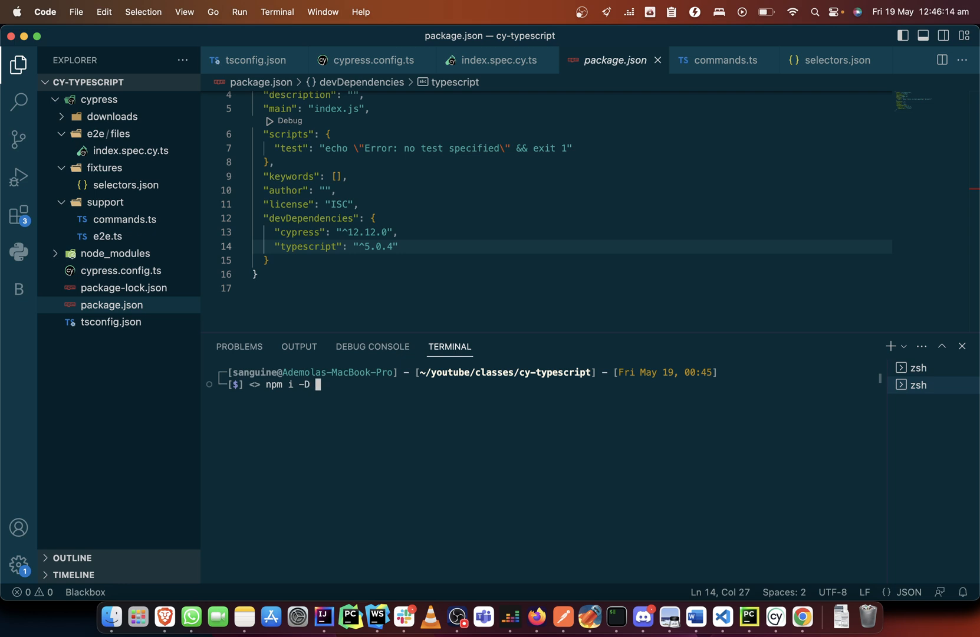
text(@)
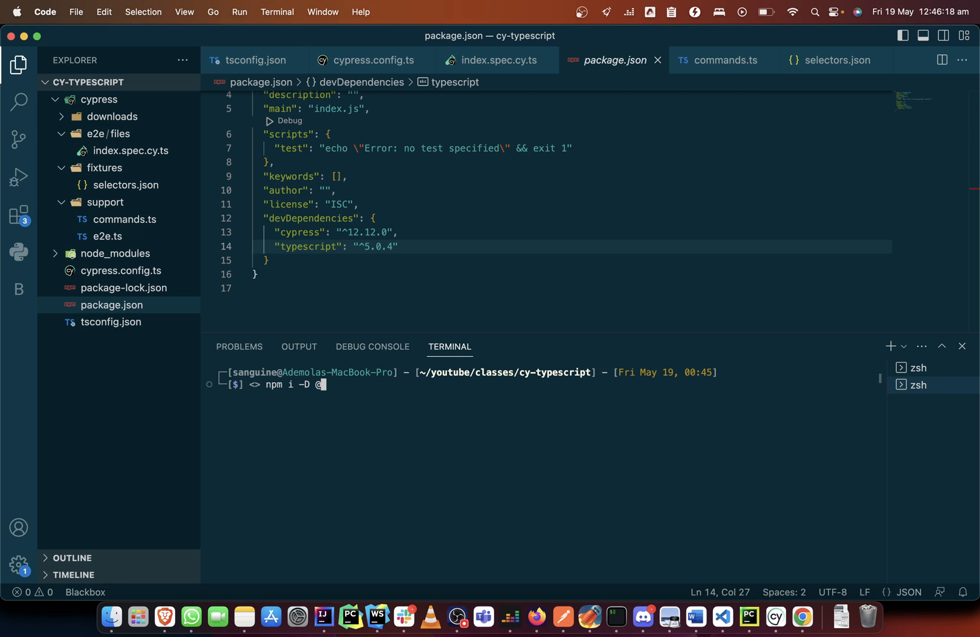
text(bade)
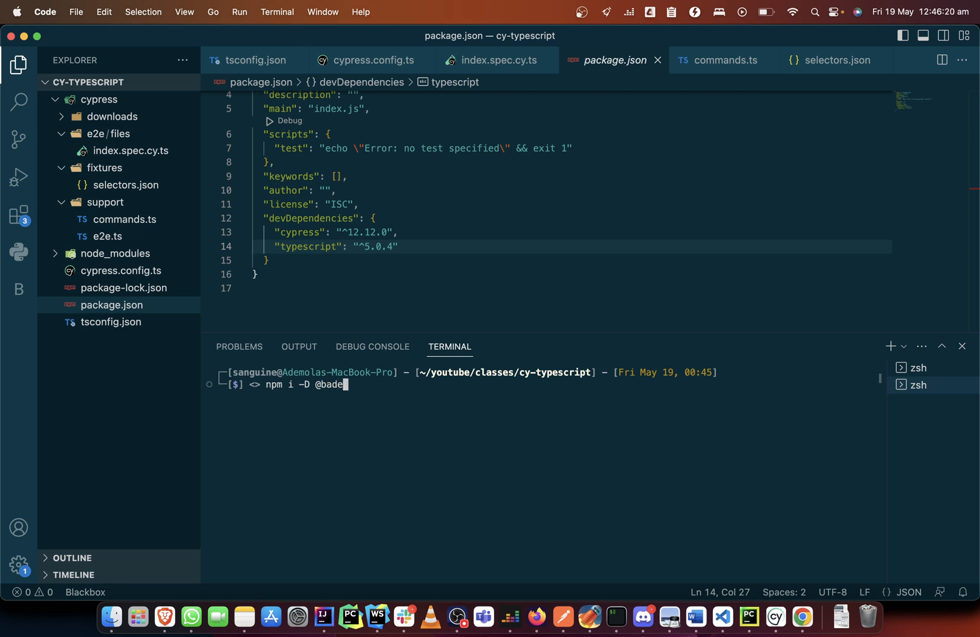
text(ba)
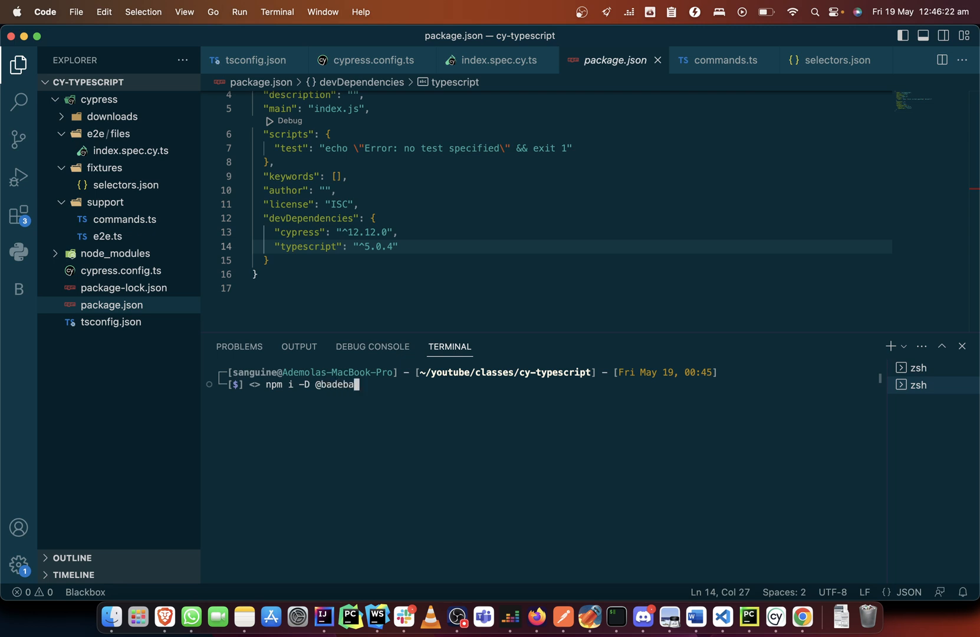
text(ll)
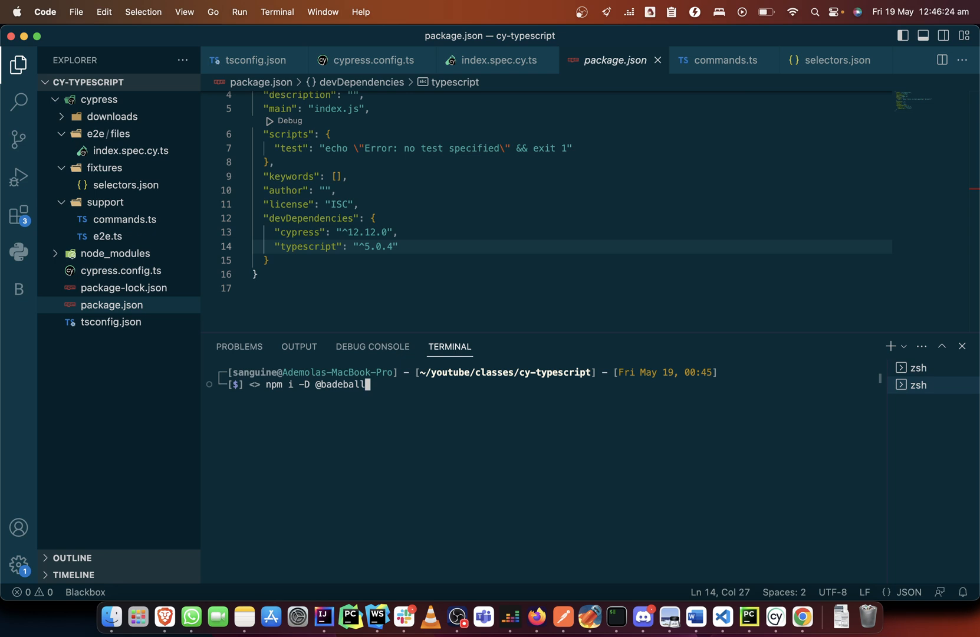
text(/)
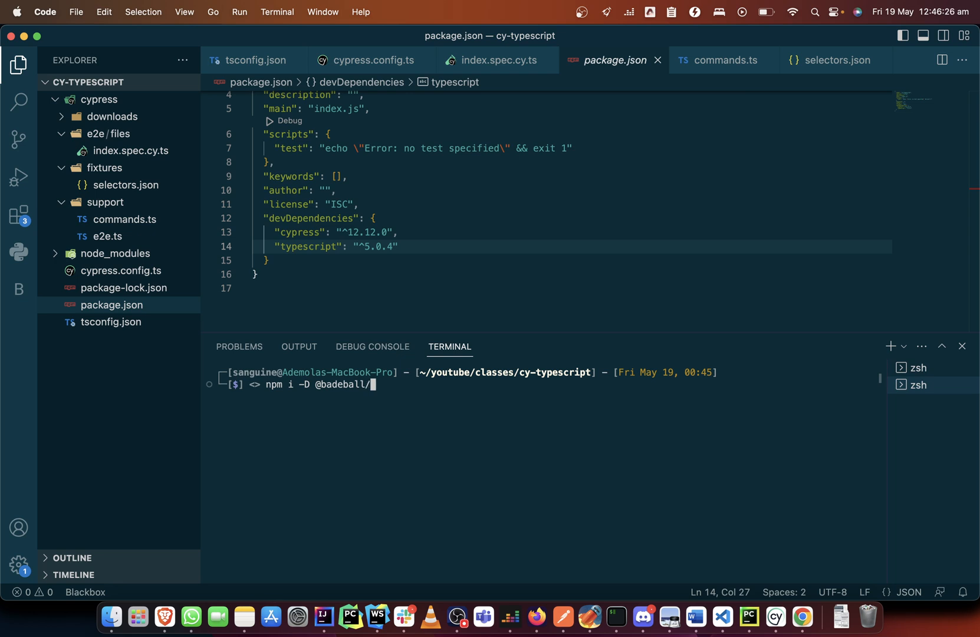
text(cyp)
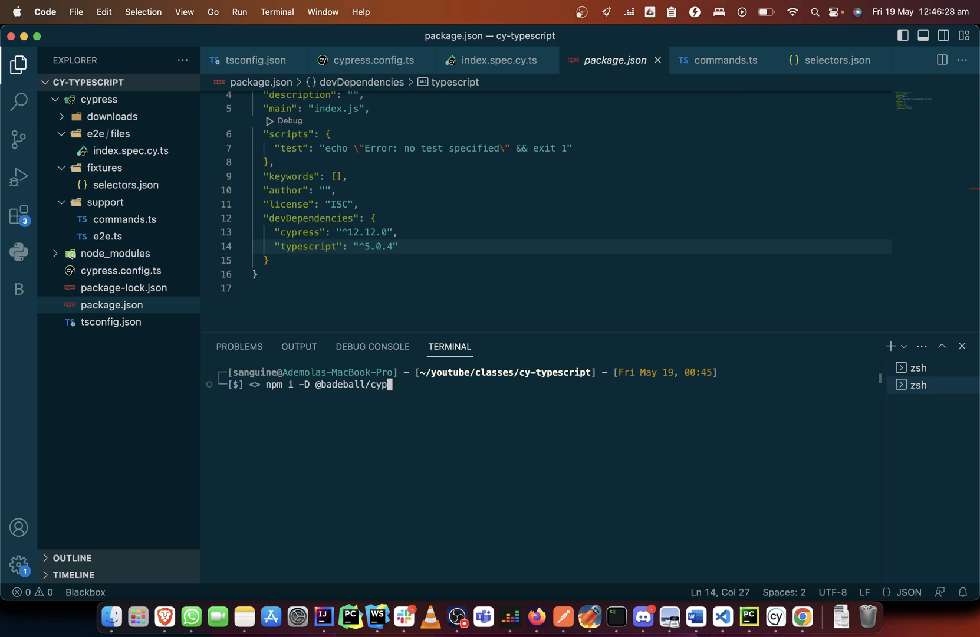
text(ress)
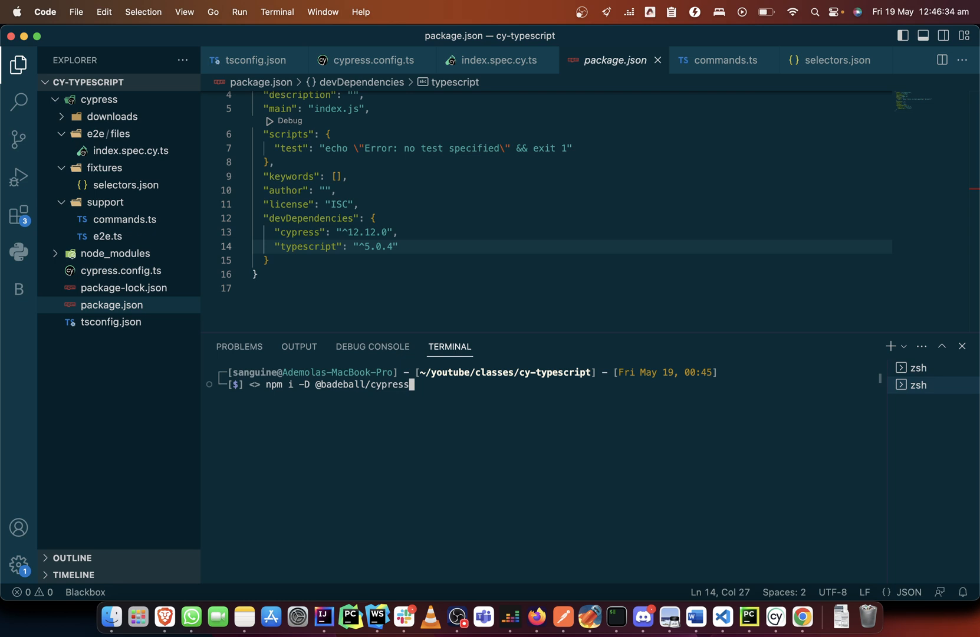
text(-)
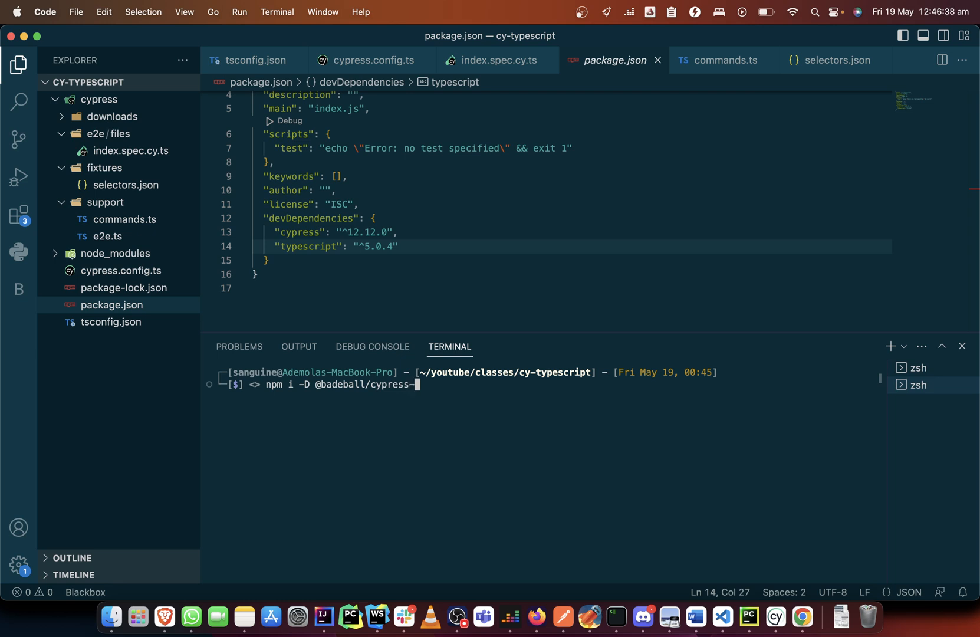
text(cucumb)
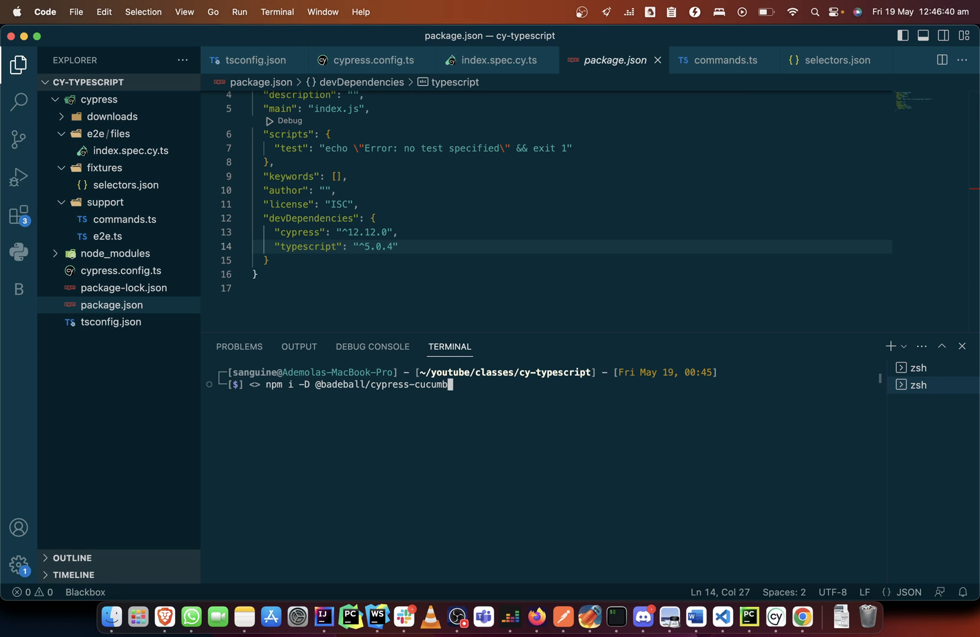
text(er)
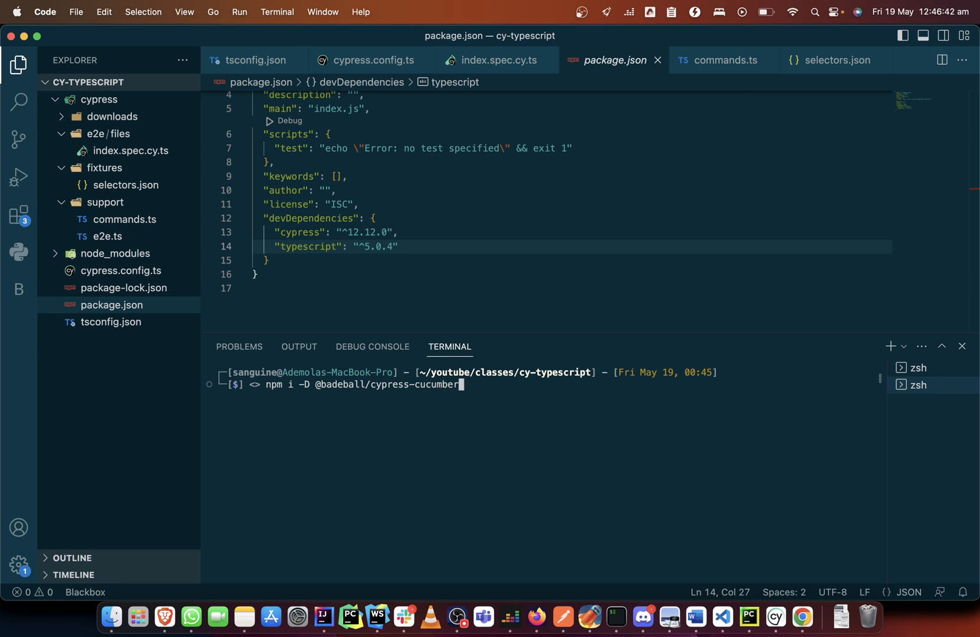
text(-)
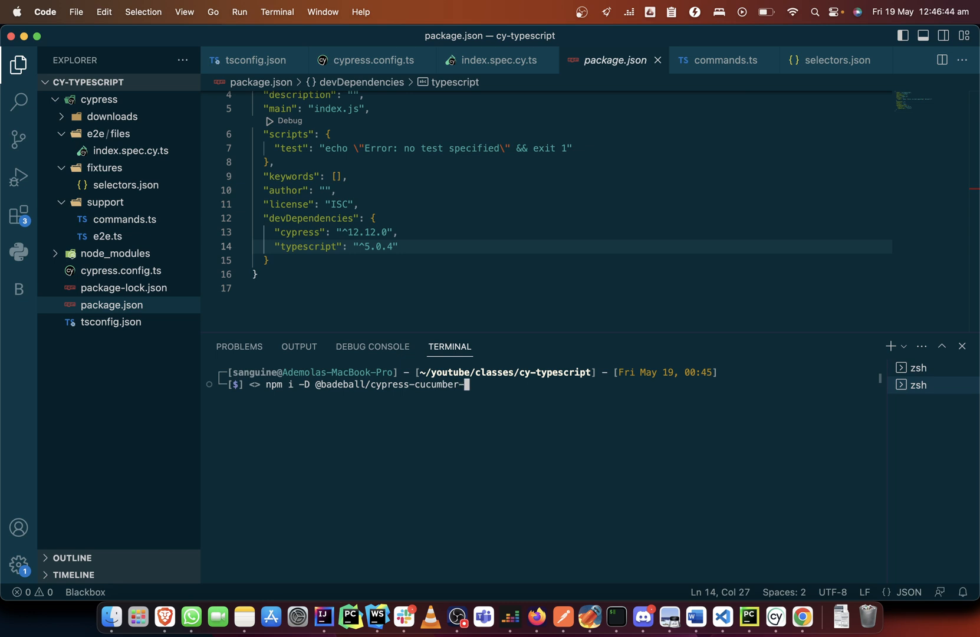
text(prepr)
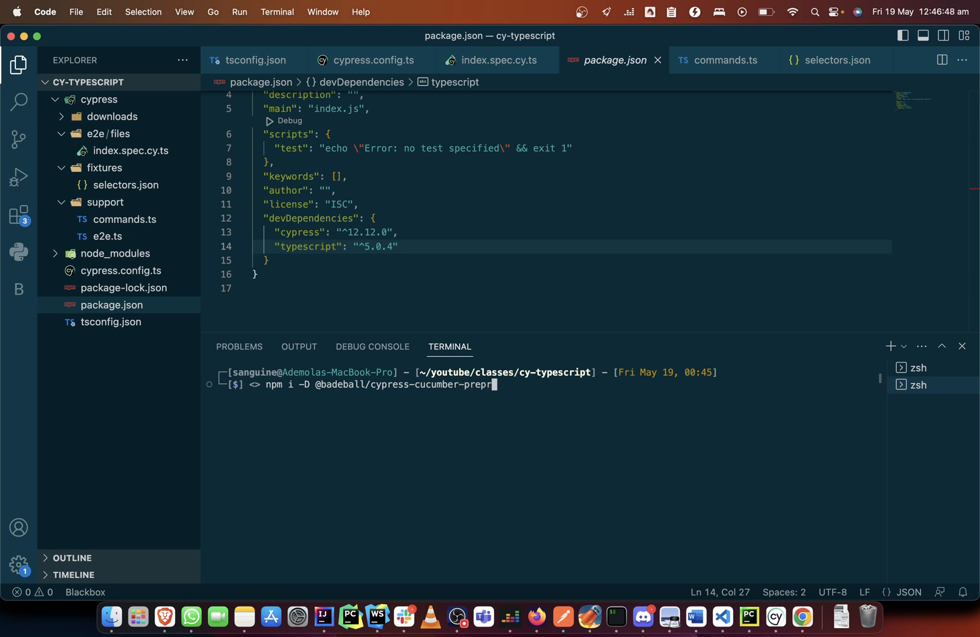
text(ocessor)
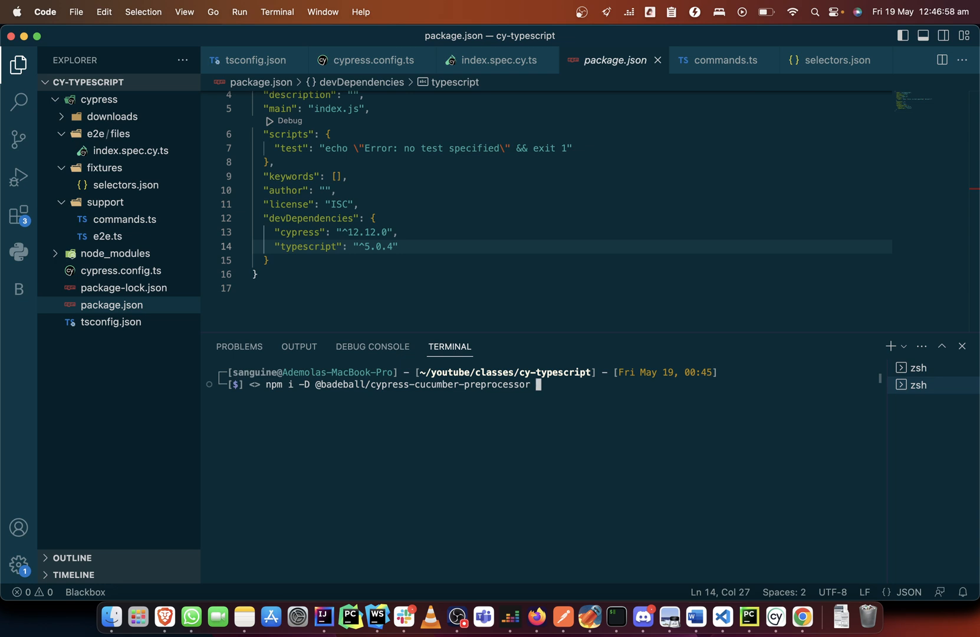
text(@)
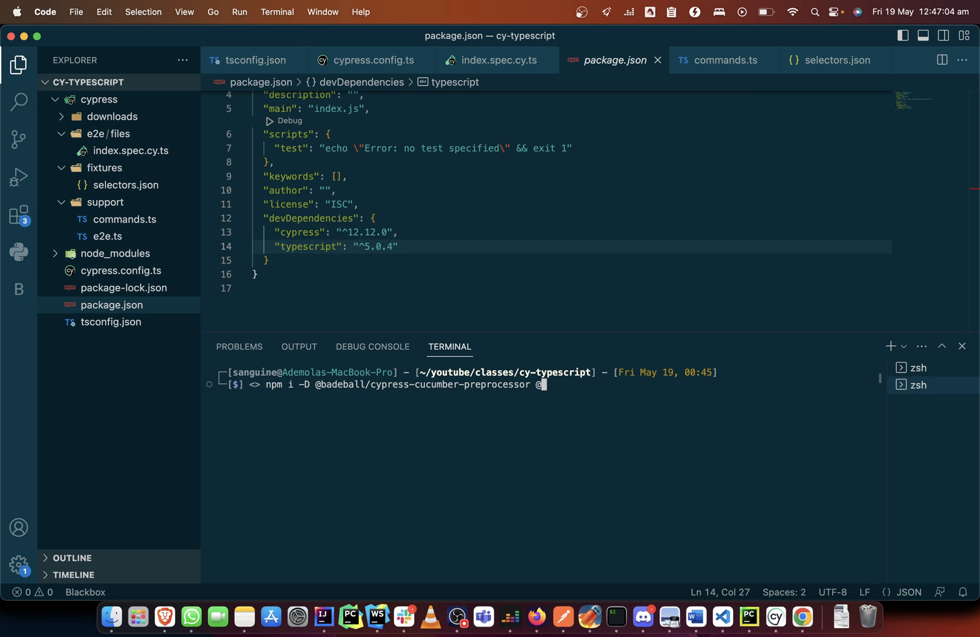
text(cypress)
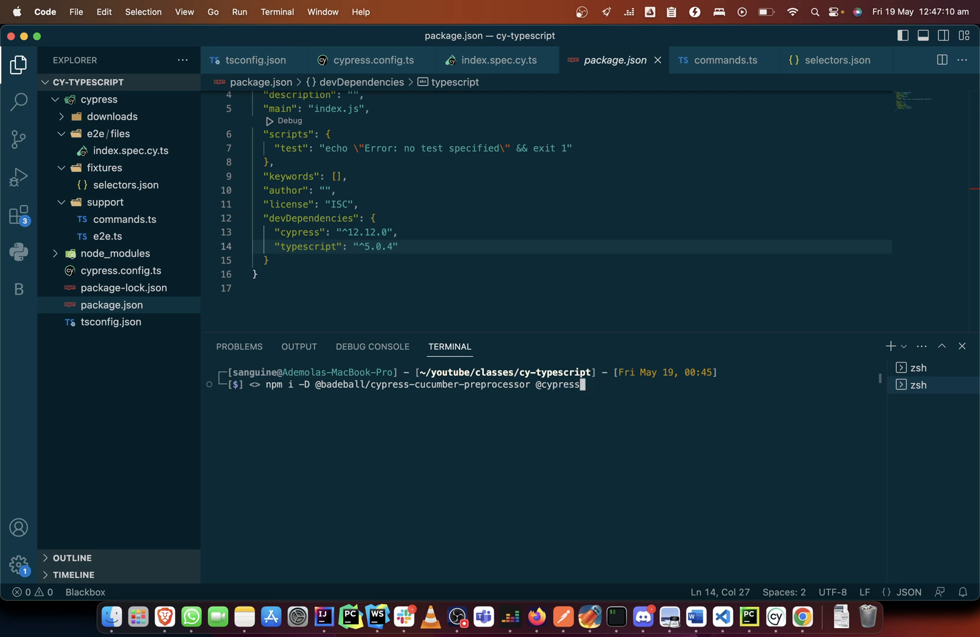
text(/)
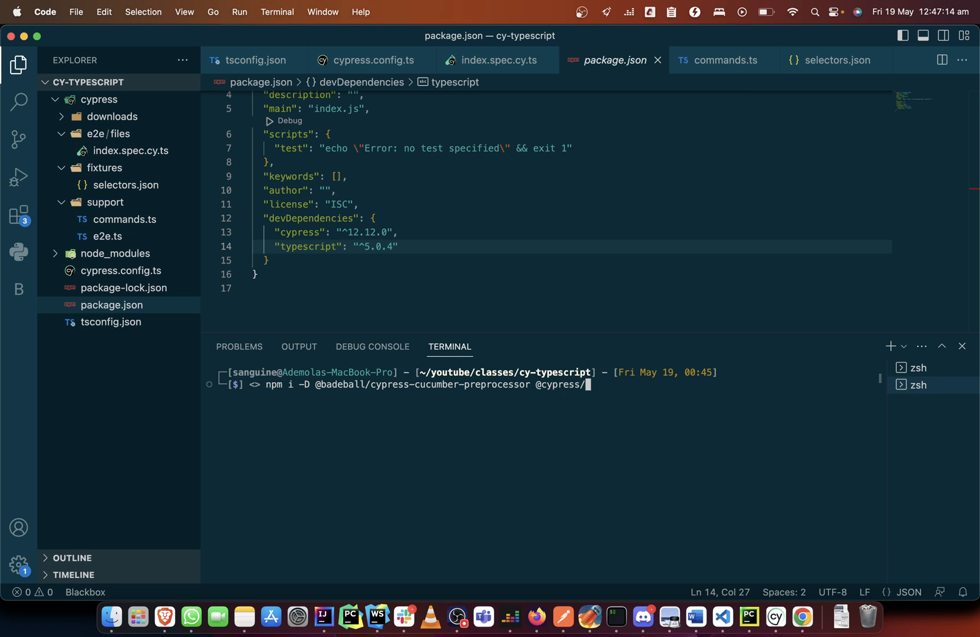
text(bro)
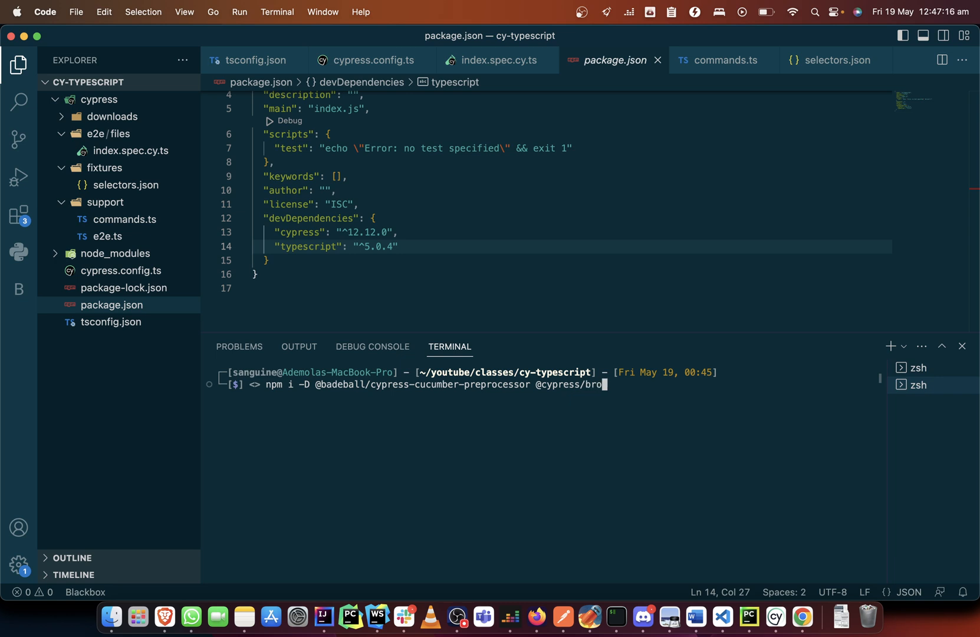
text(wser)
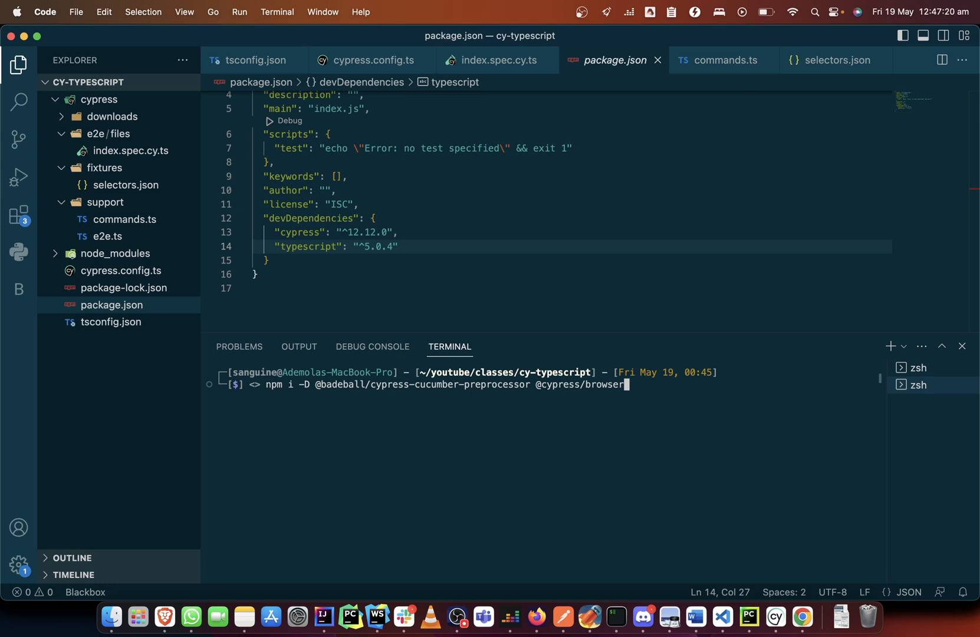
text(ify)
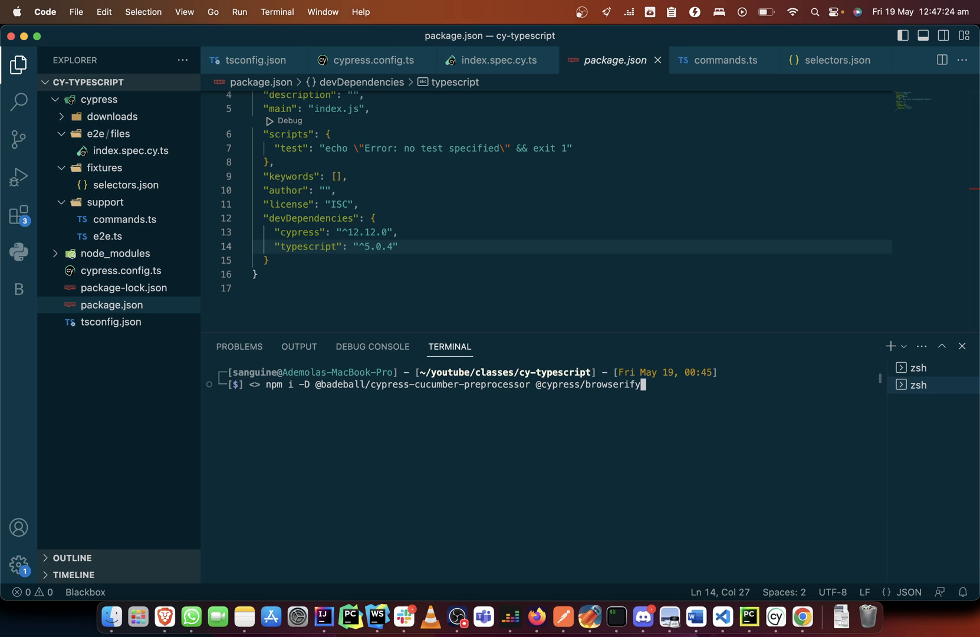
text(-)
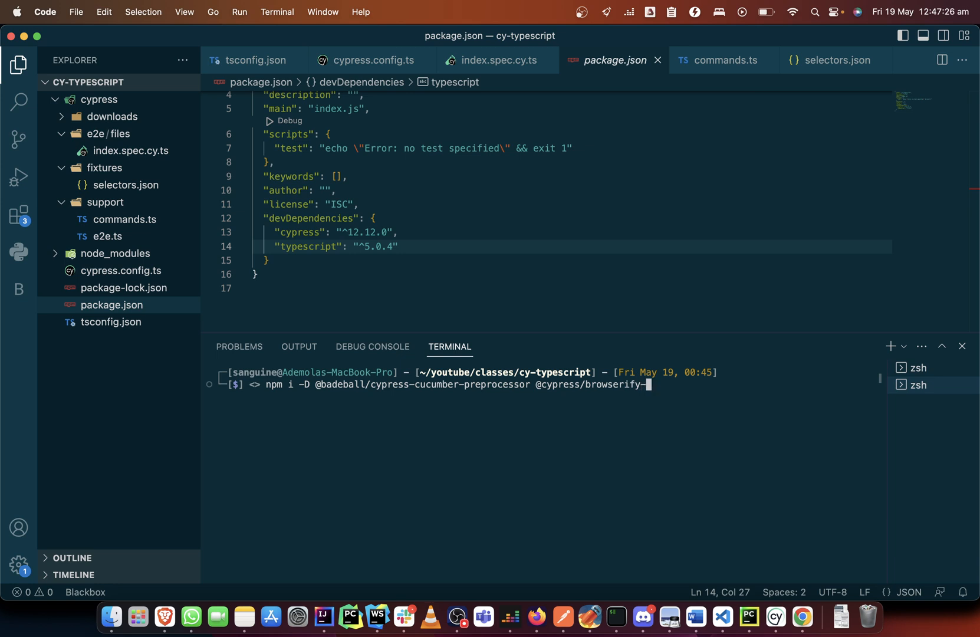
text(preproce)
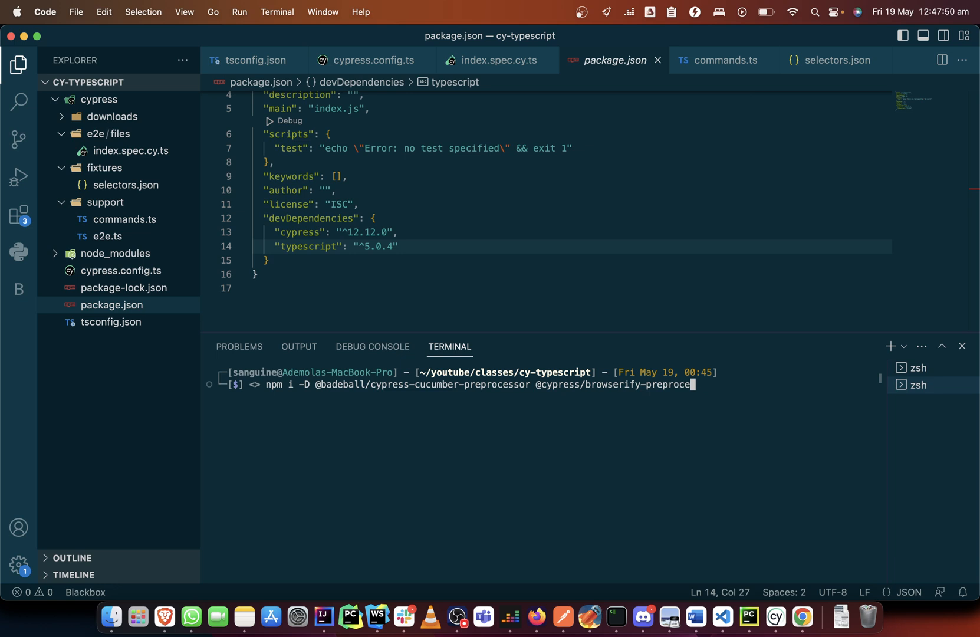
text(ssor)
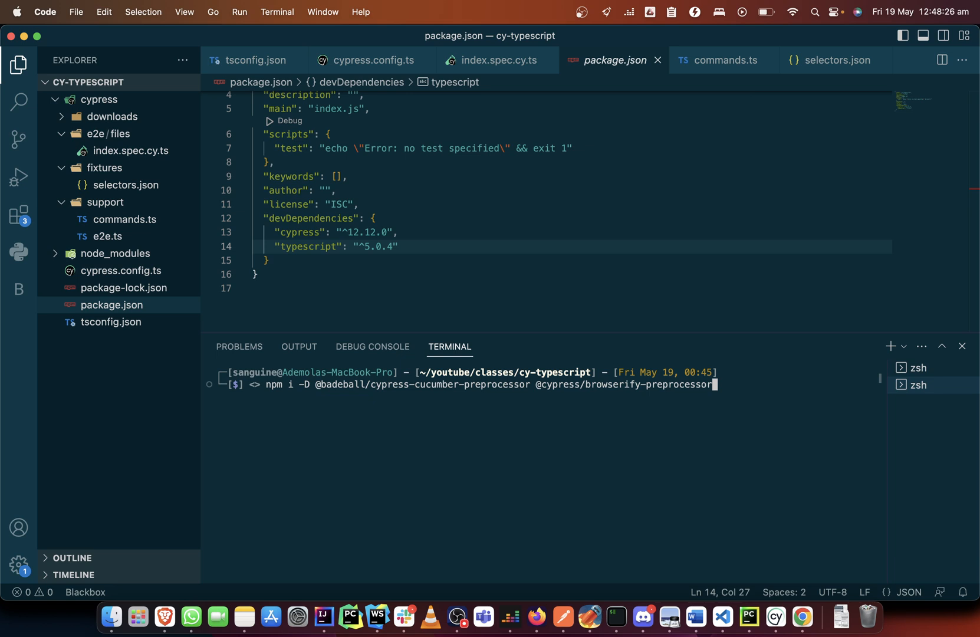
key(Return)
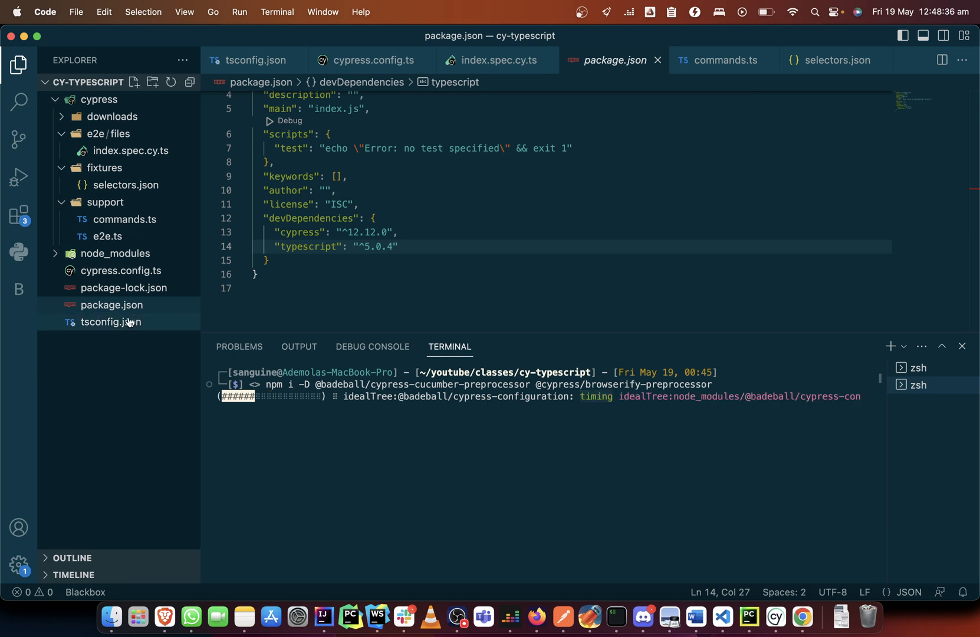
- Add "esModuleInterop": true and "moduleResolution": "node16" to tsconfig.json compilerOptions
click(111, 323)
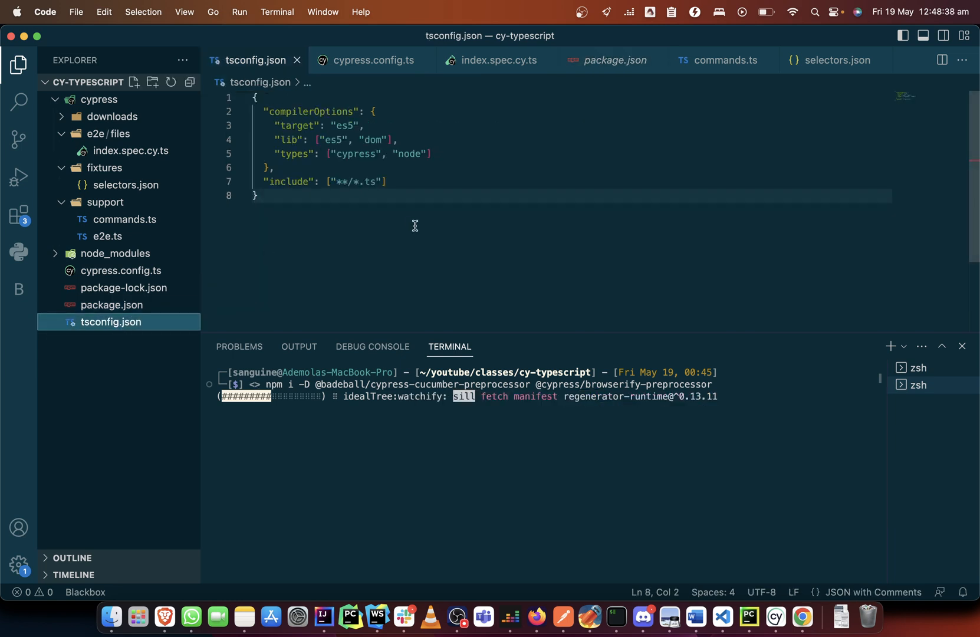
click(377, 111)
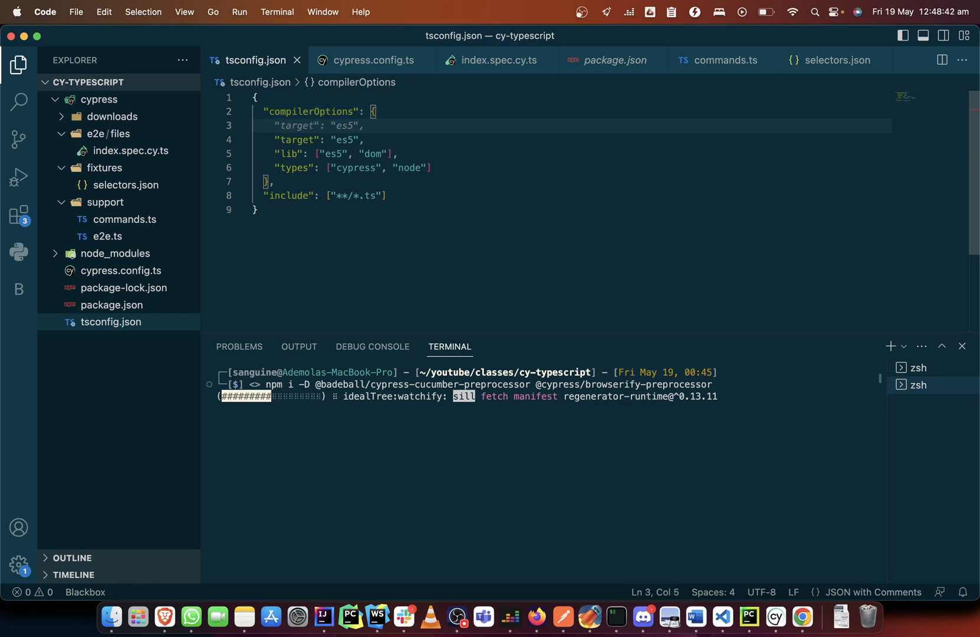
text(")
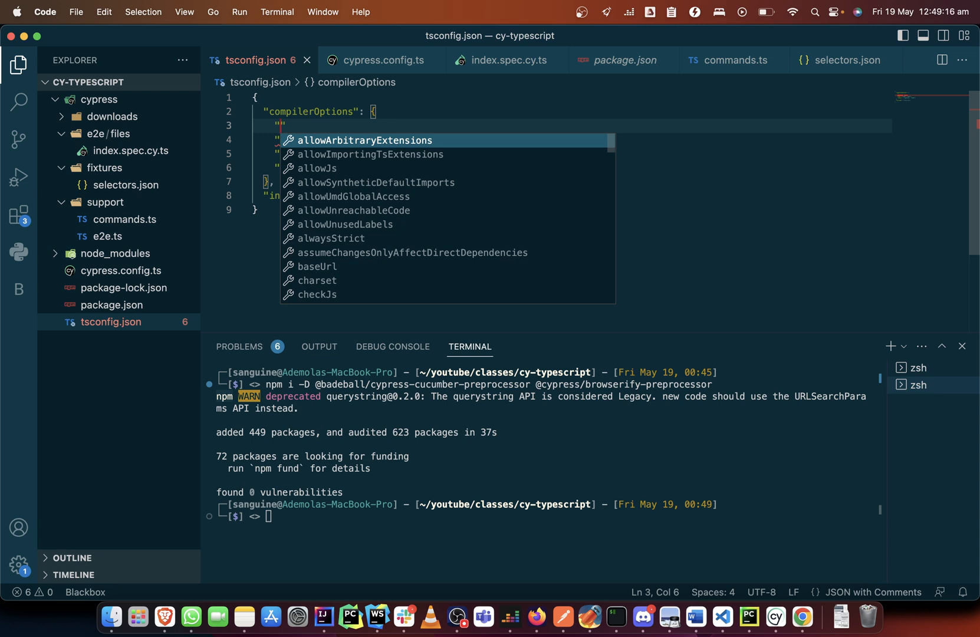
text(esModuleInterop)
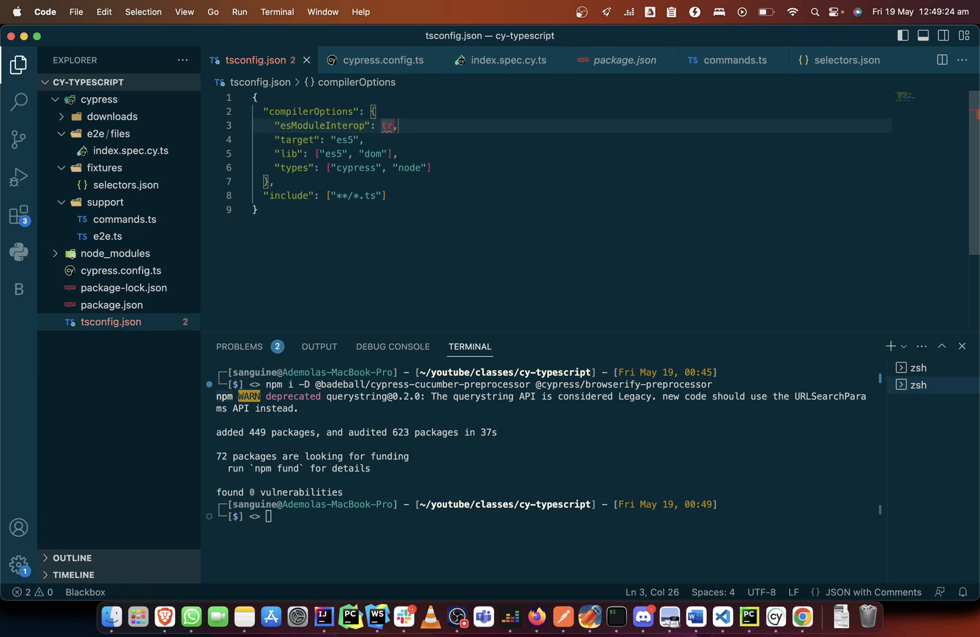
text(true)
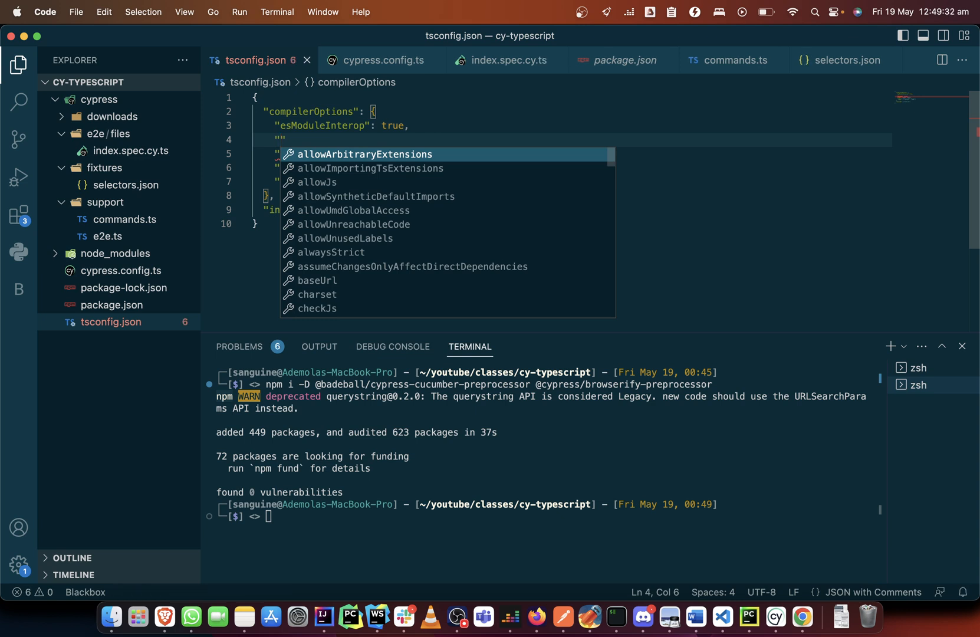
text(moduleResolutio)
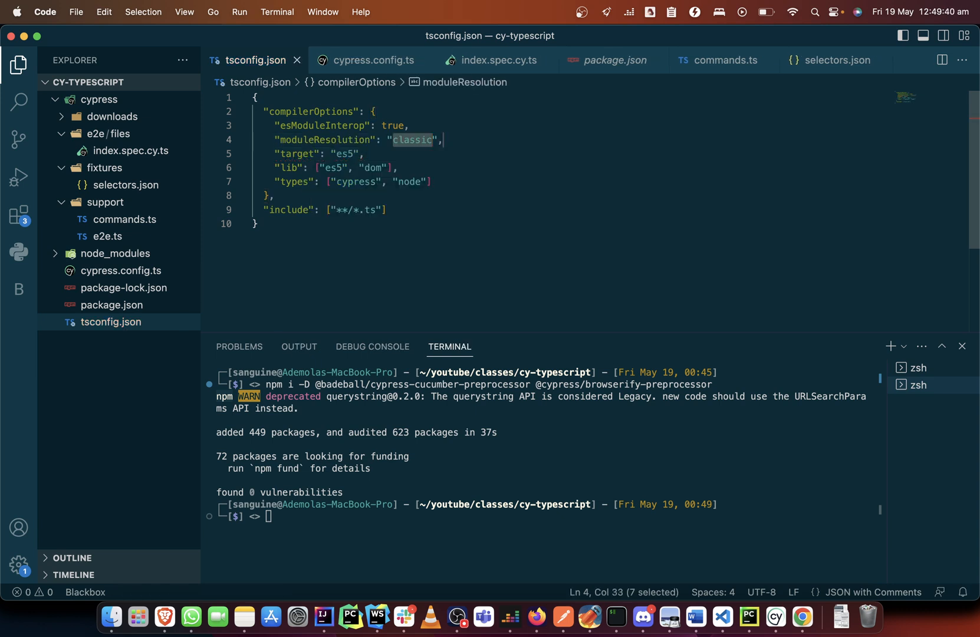
text(node16)
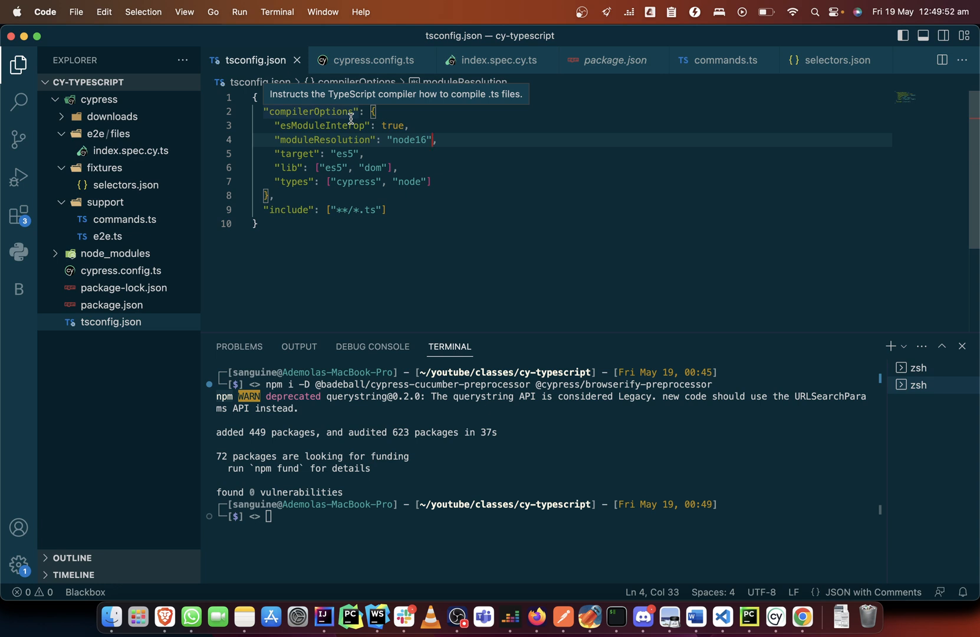
mouse_move(381, 135)
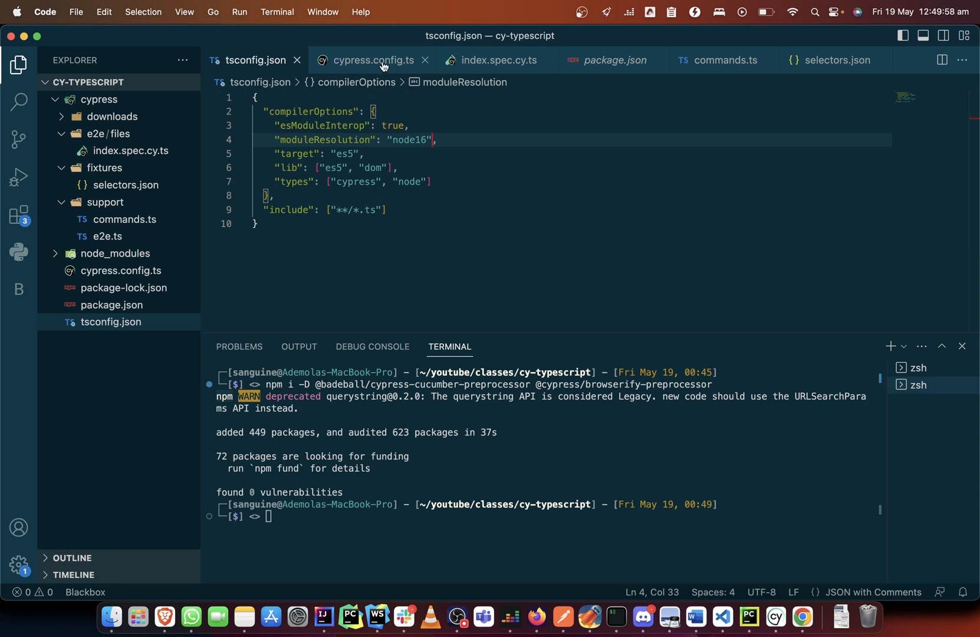
- Add specPattern "**/*.feature" before setupNodeEvents in cypress.config.ts e2e settings
click(369, 60)
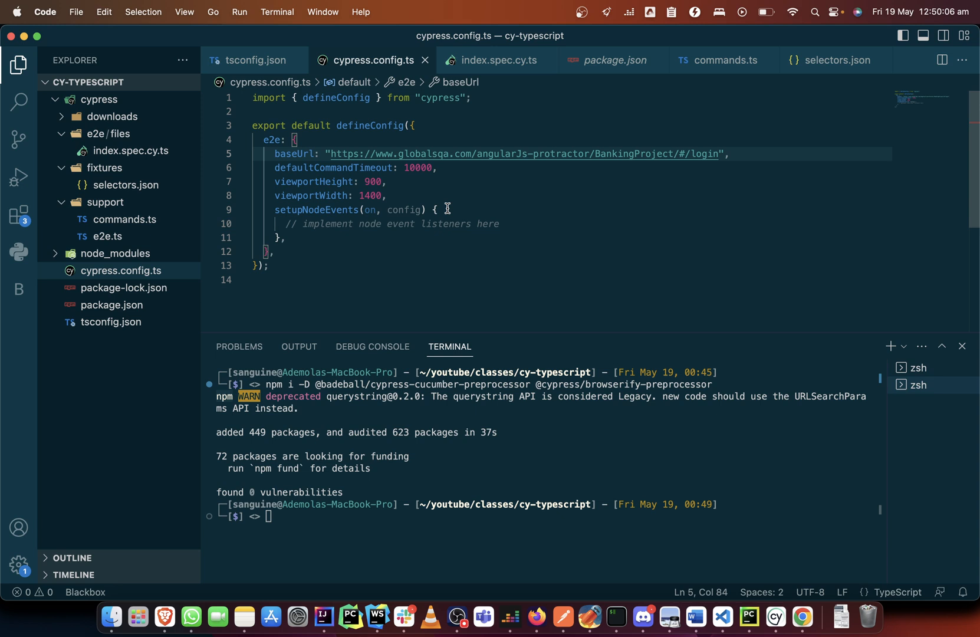
mouse_move(429, 195)
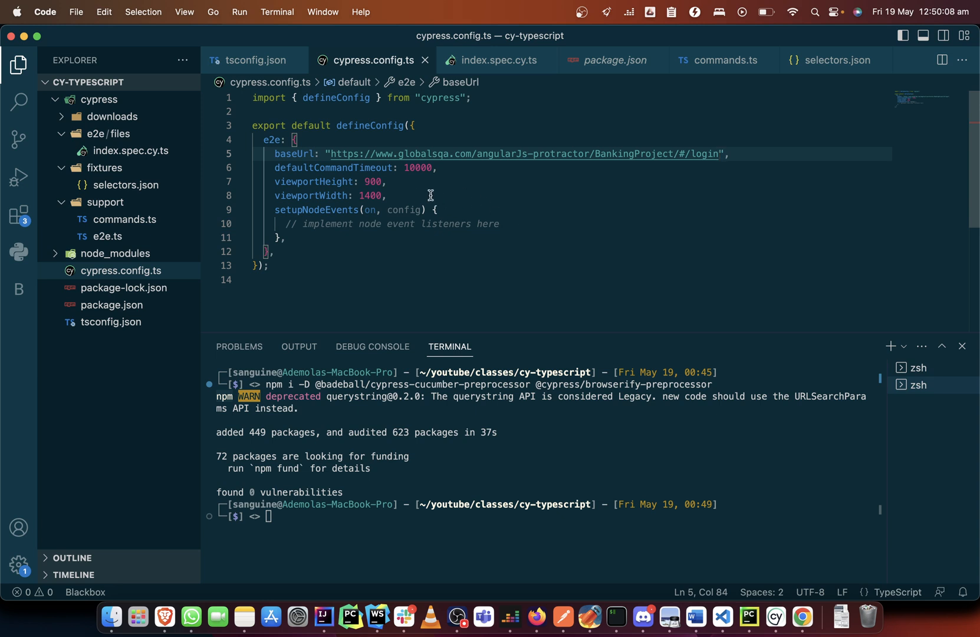
key(Enter)
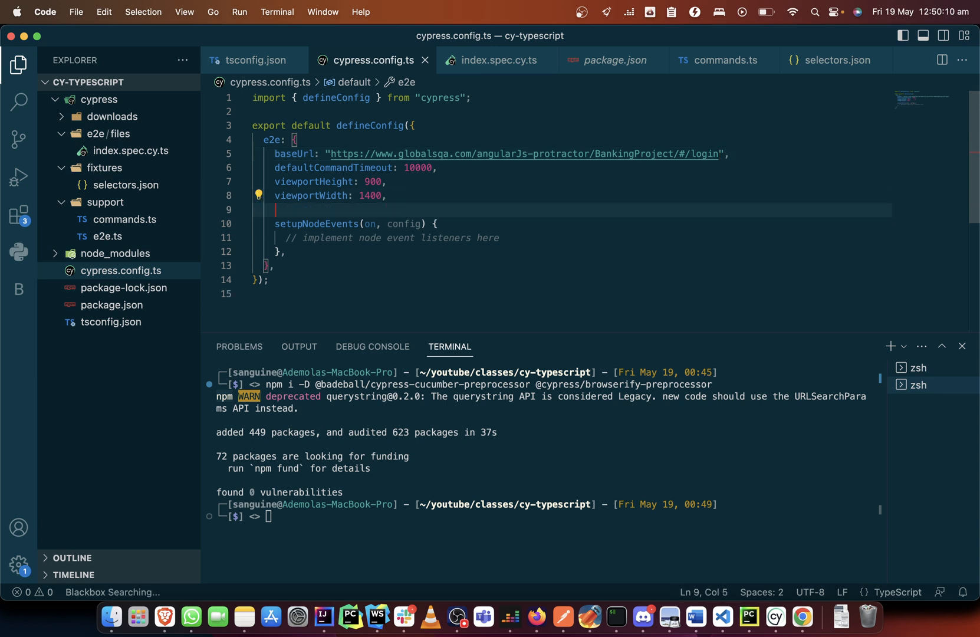
text(specPattern)
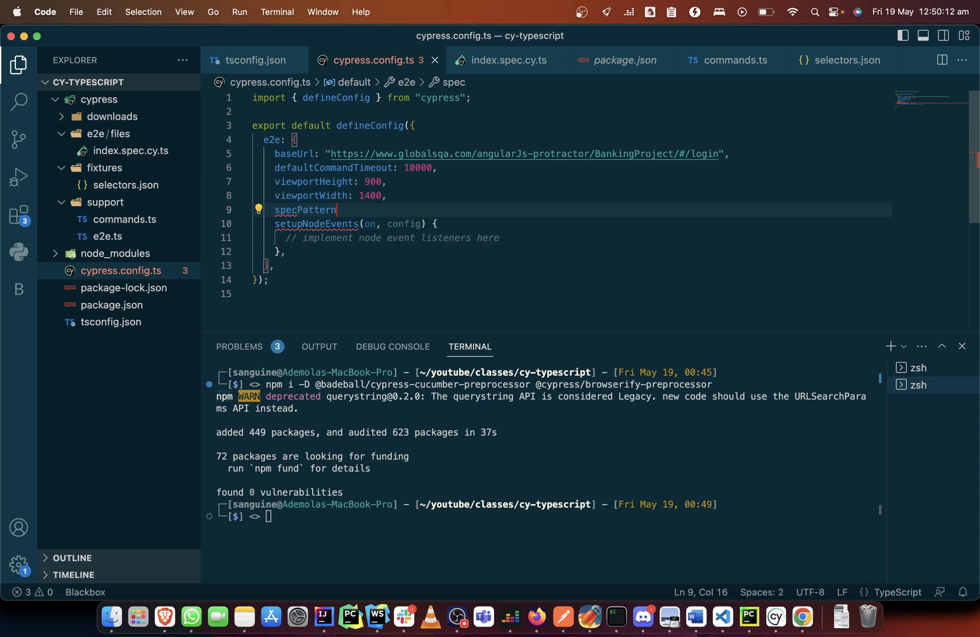
text(:)
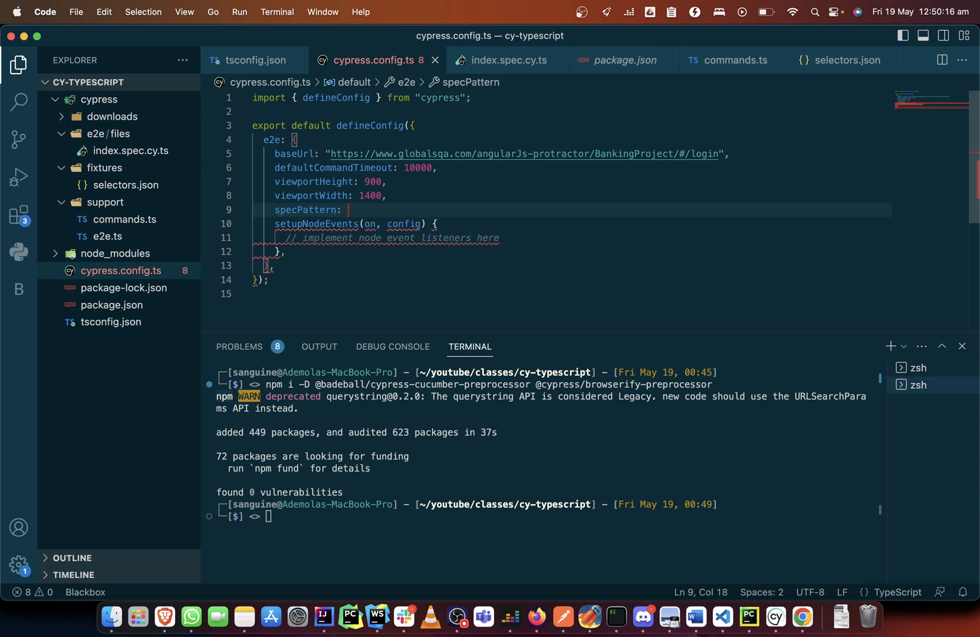
text("")
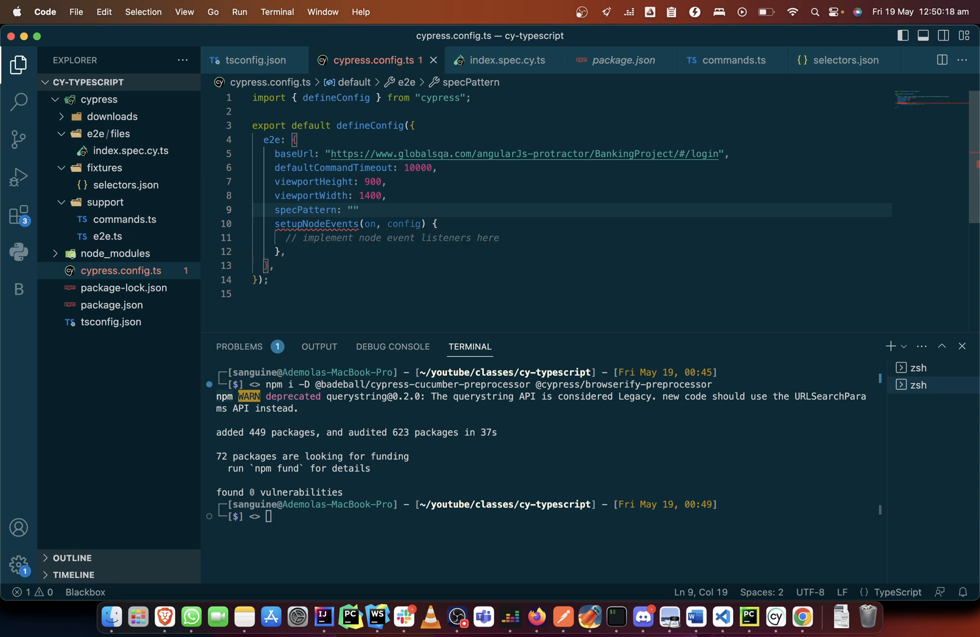
text(**)
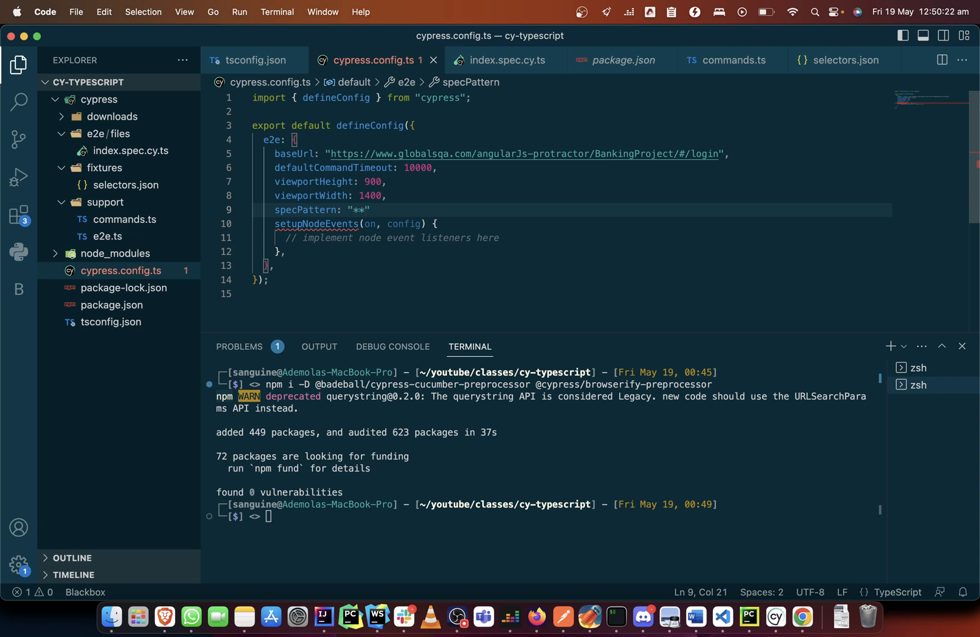
text(/*)
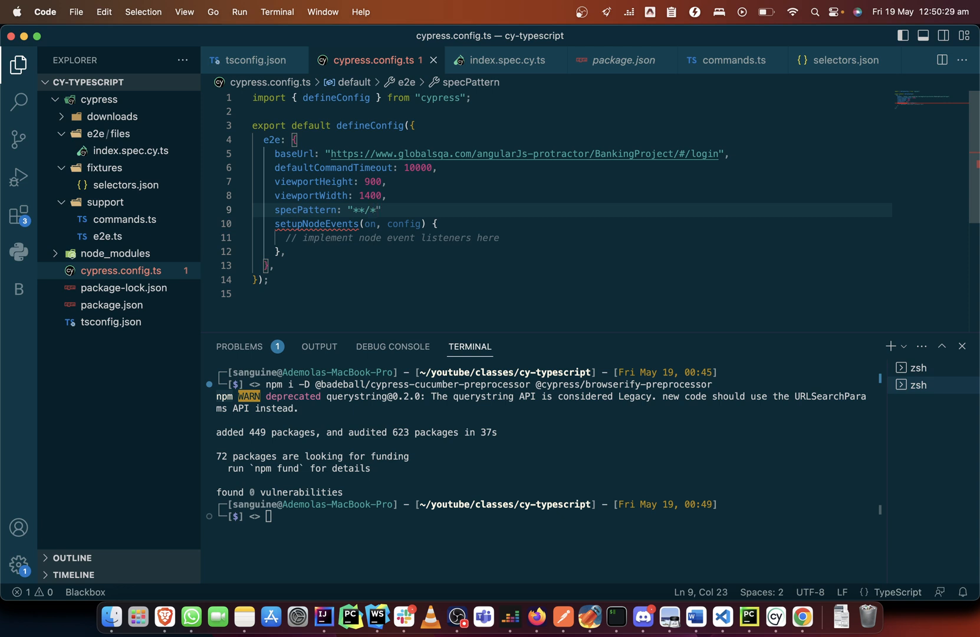
text(.)
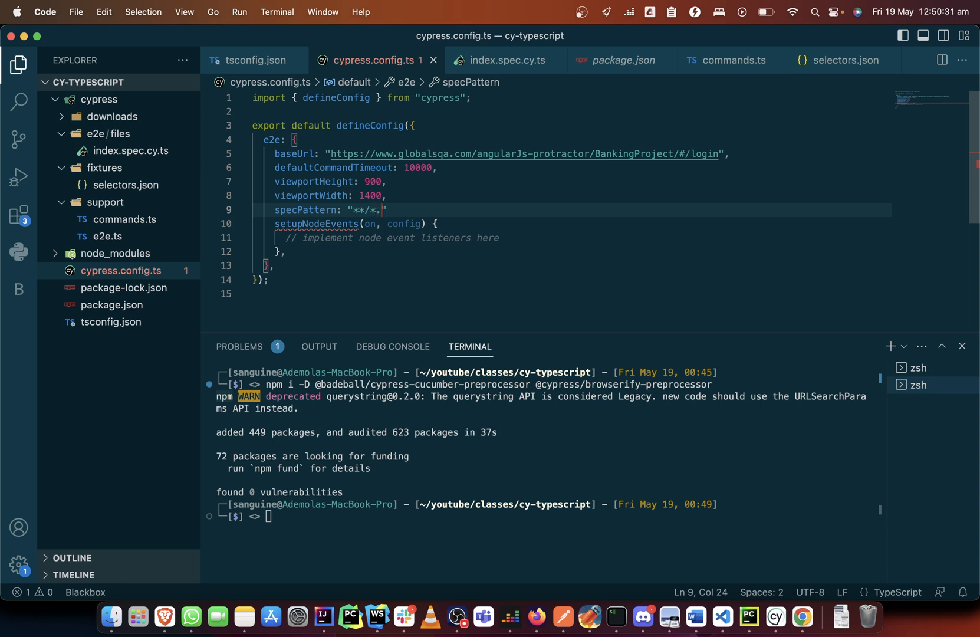
text(feature)
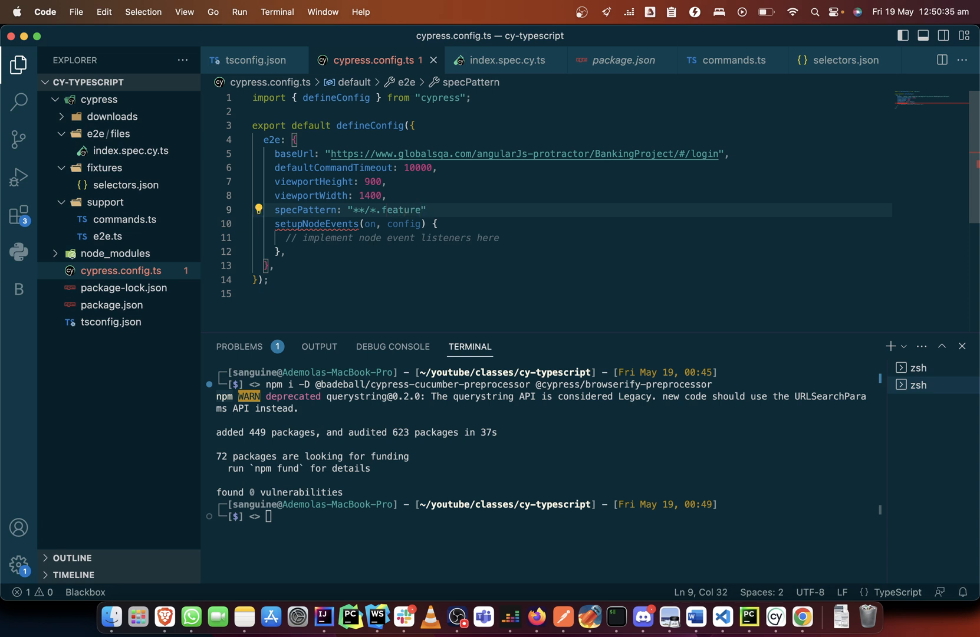
text(,)
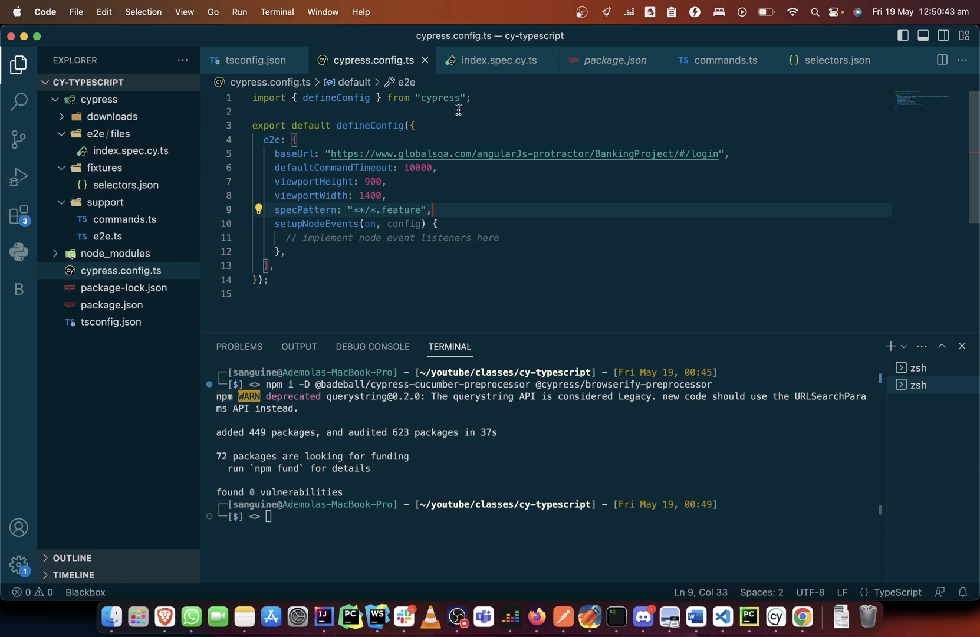
click(489, 97)
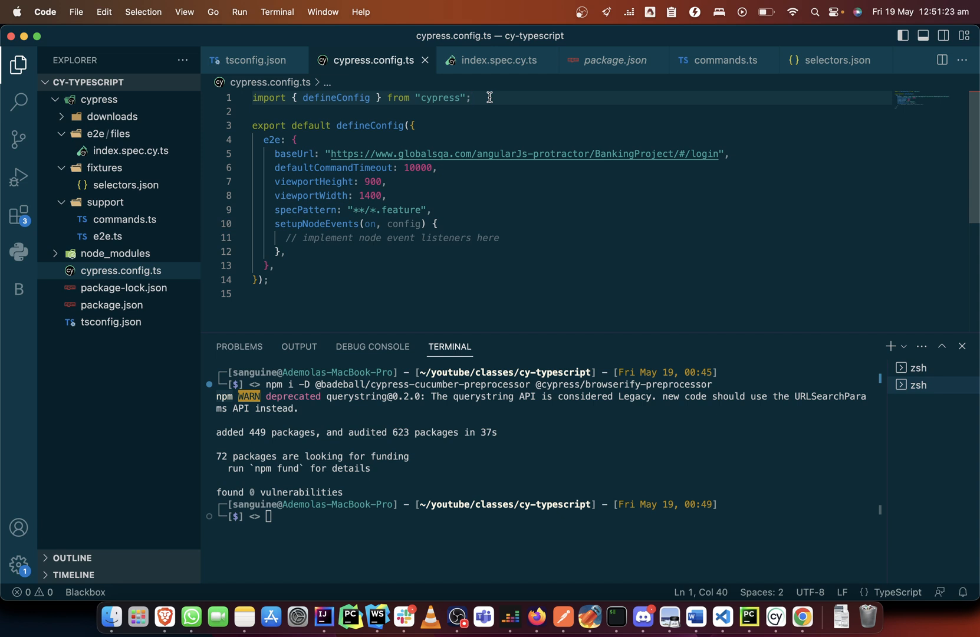
mouse_move(505, 100)
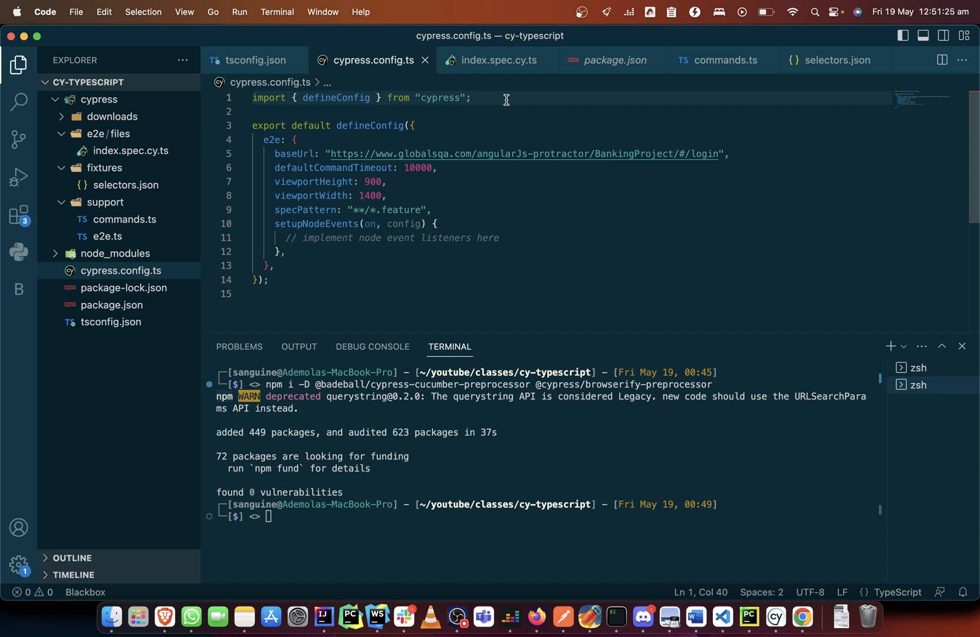
triple_click(359, 98)
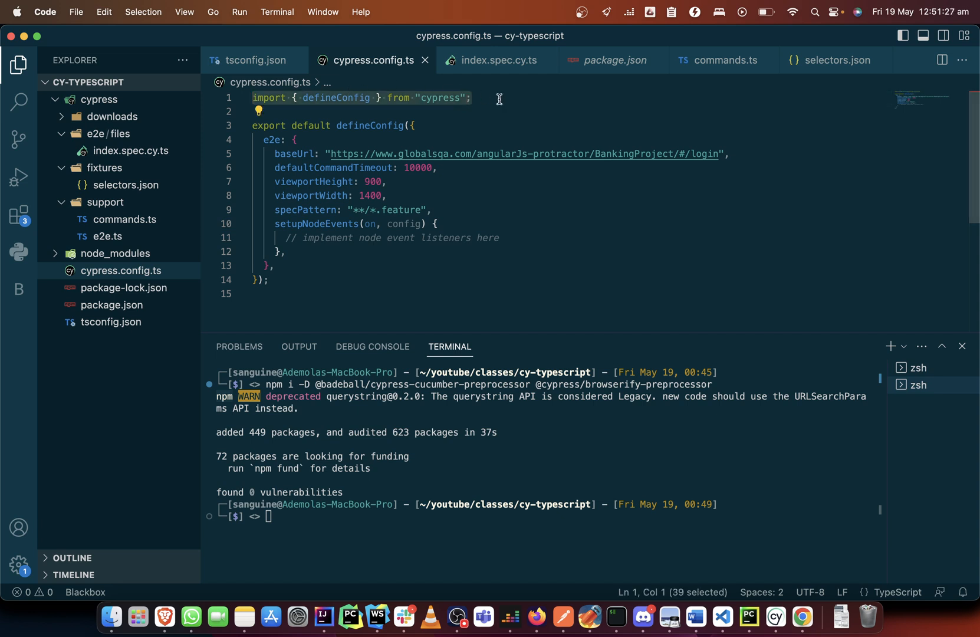
click(475, 98)
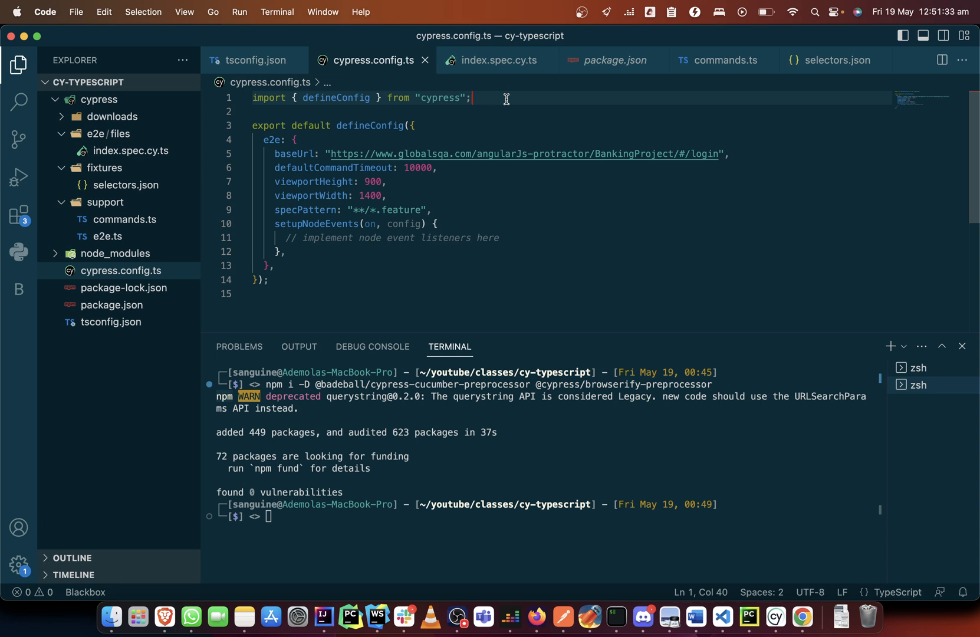
mouse_move(197, 607)
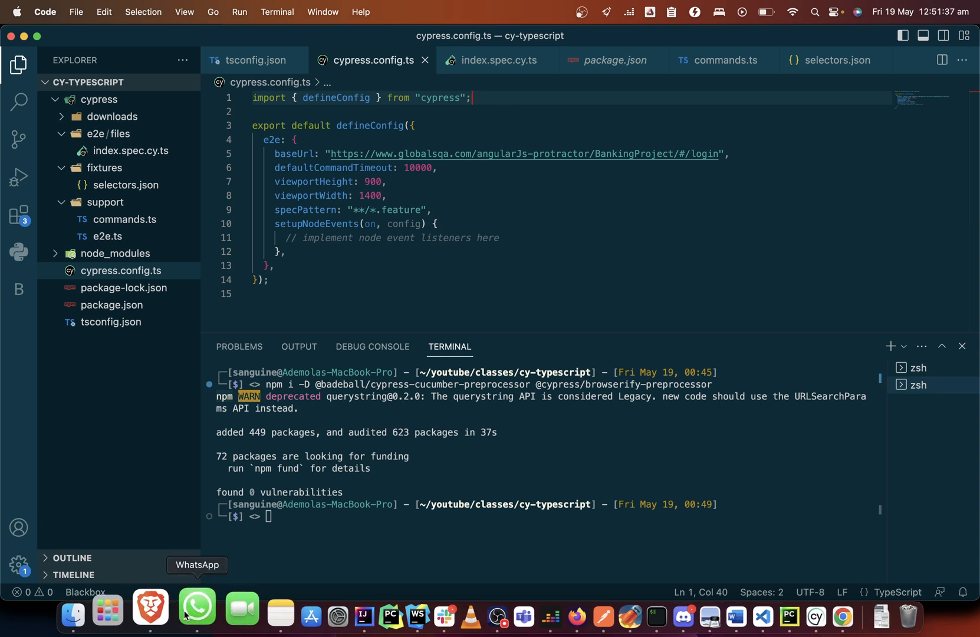
mouse_move(164, 606)
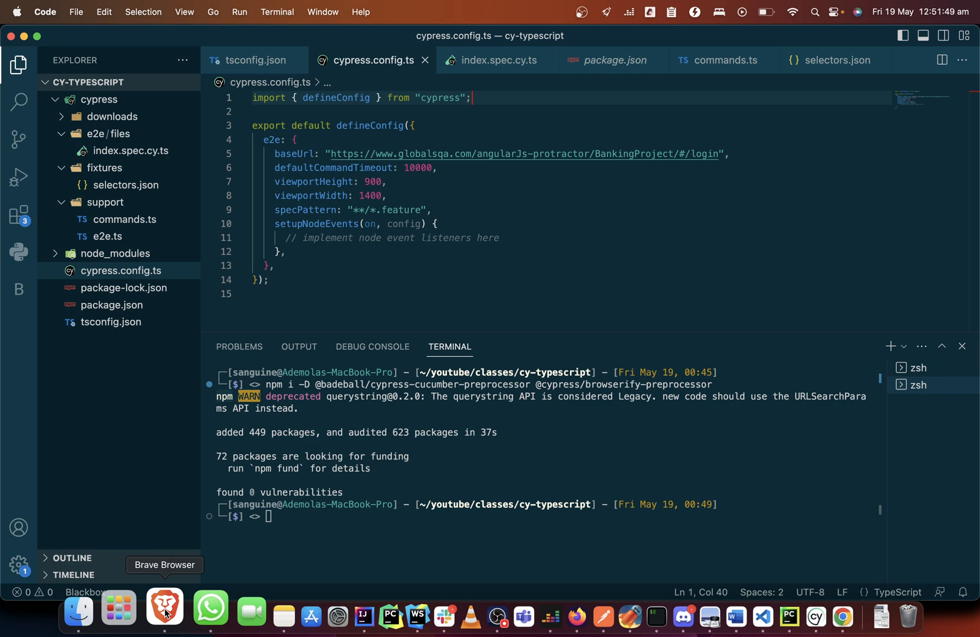
- Switch to Brave and search for 'cypress cucumber example badeball'
click(164, 607)
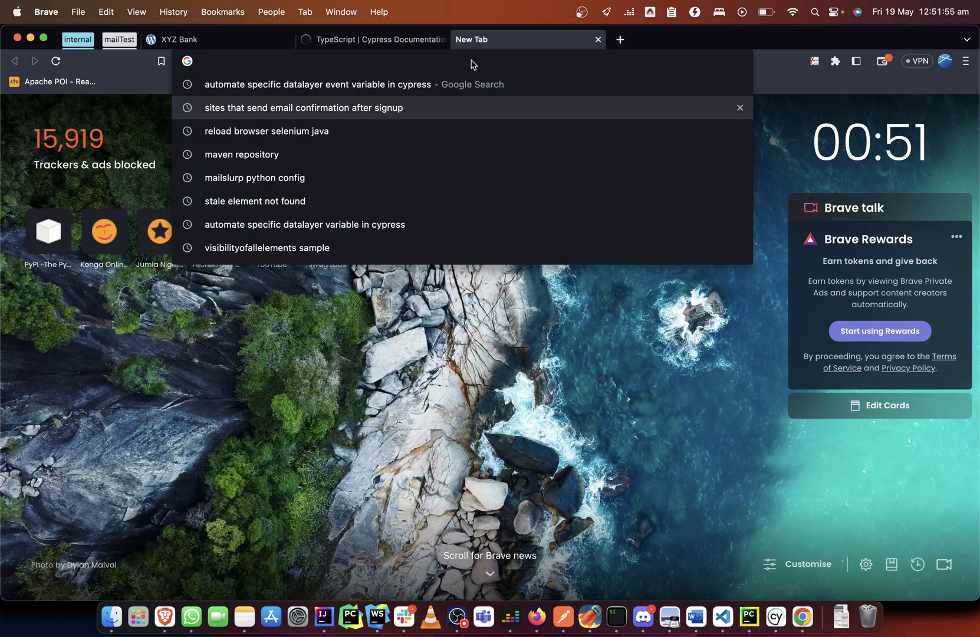
text(circleci.com)
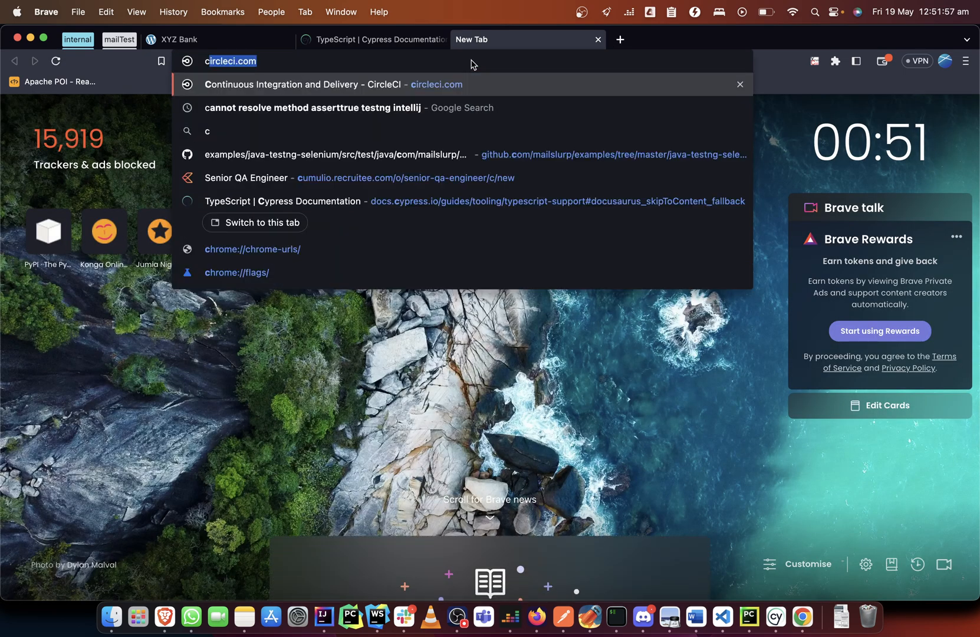
text(cypress cu)
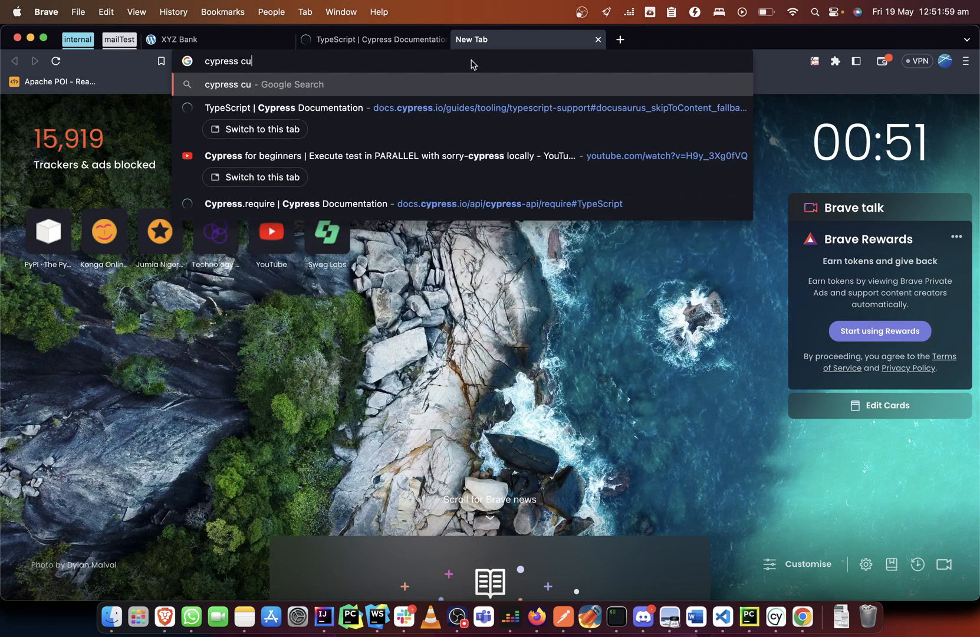
text(cu)
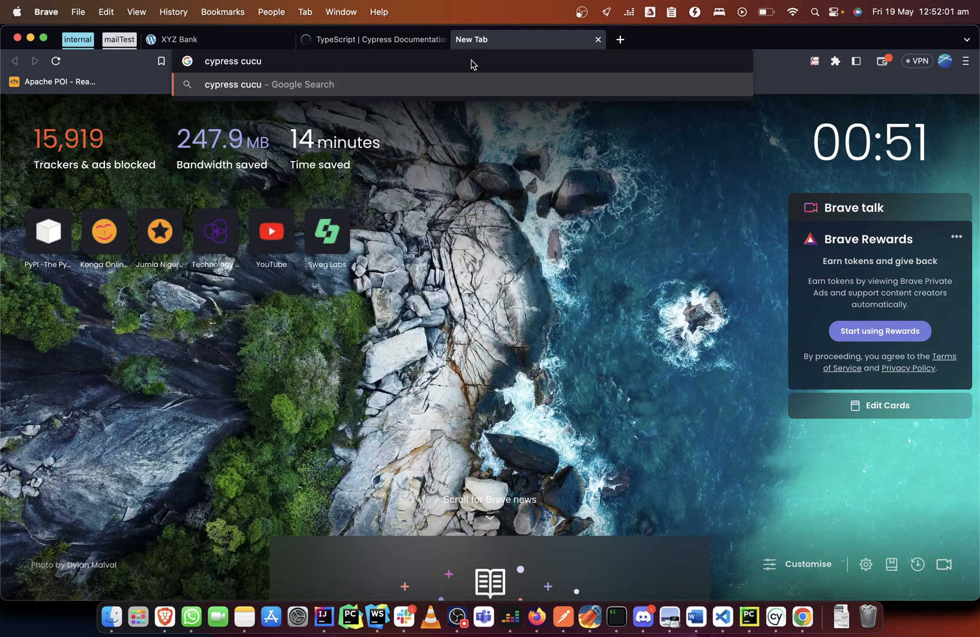
text(mber exa)
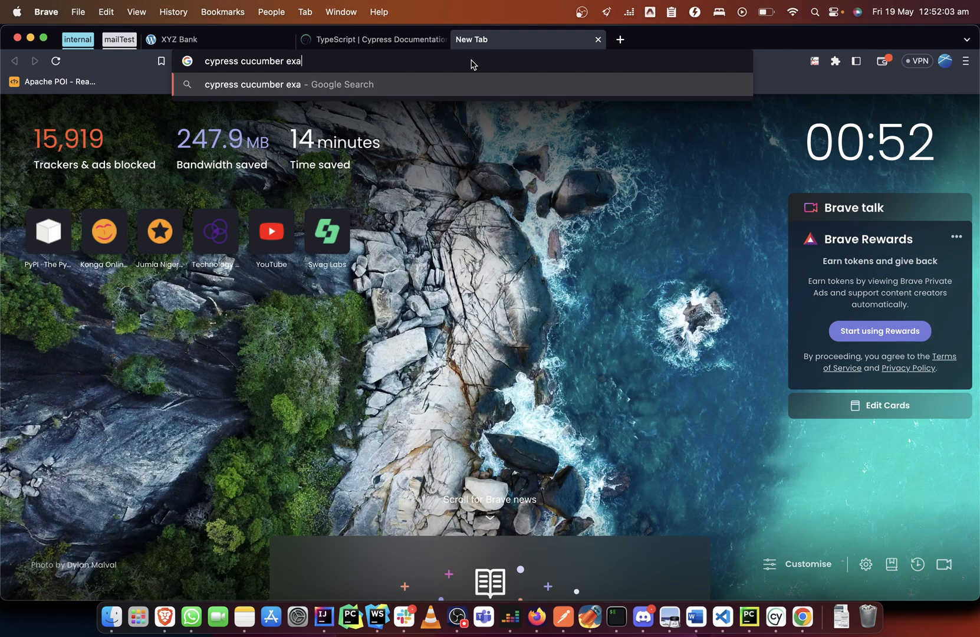
text(mple)
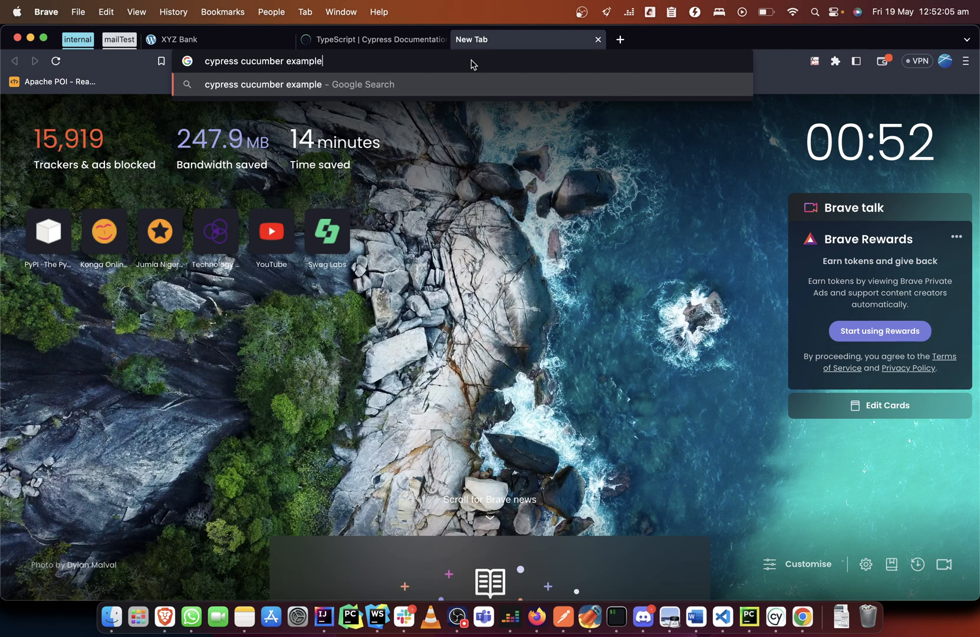
text(badba)
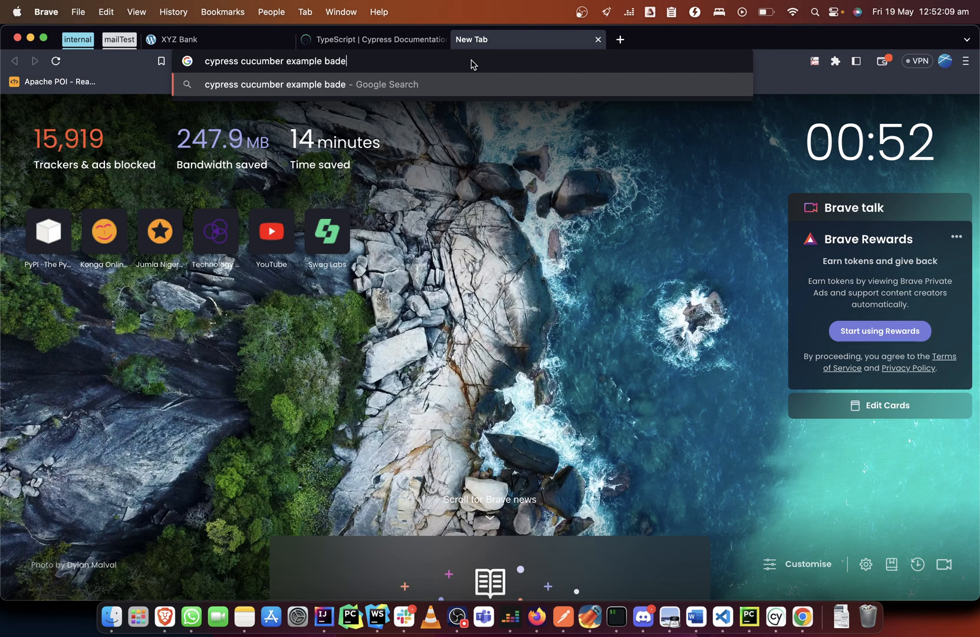
key(Return)
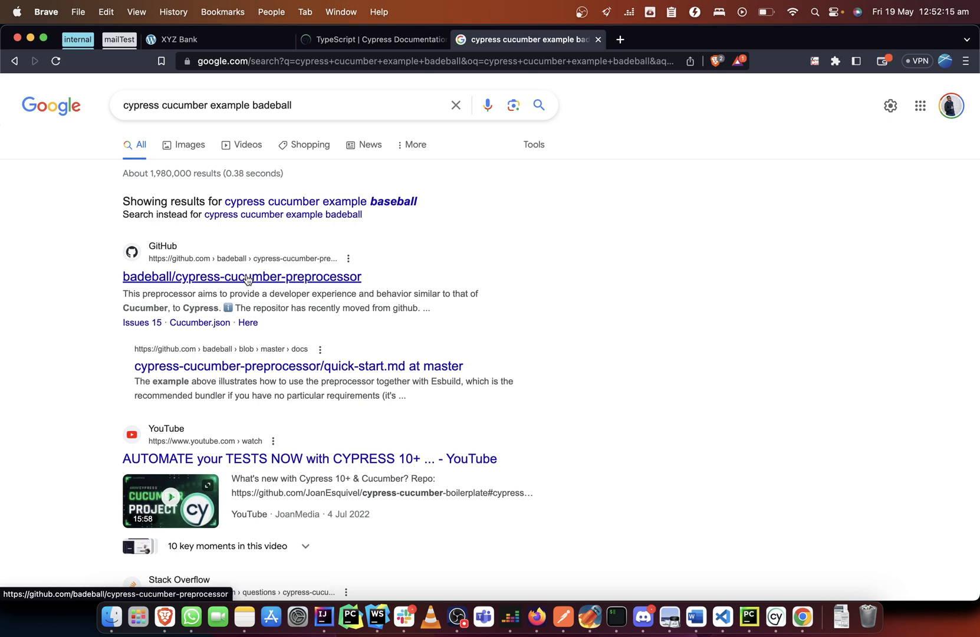
- Open the badeball/cypress-cucumber-preprocessor repo's examples/browserify-ts/cypress.config.ts
click(241, 276)
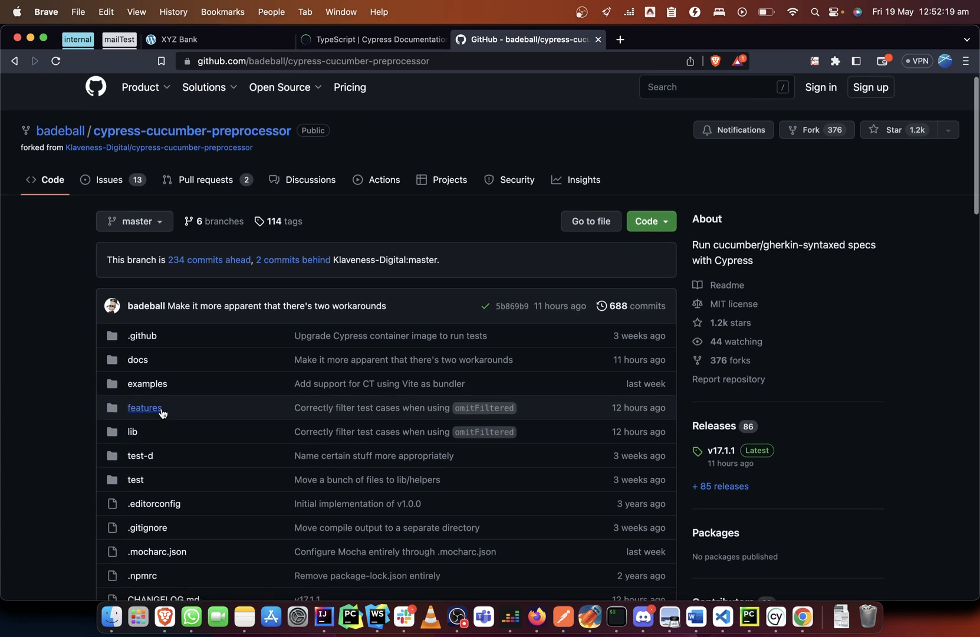
click(147, 384)
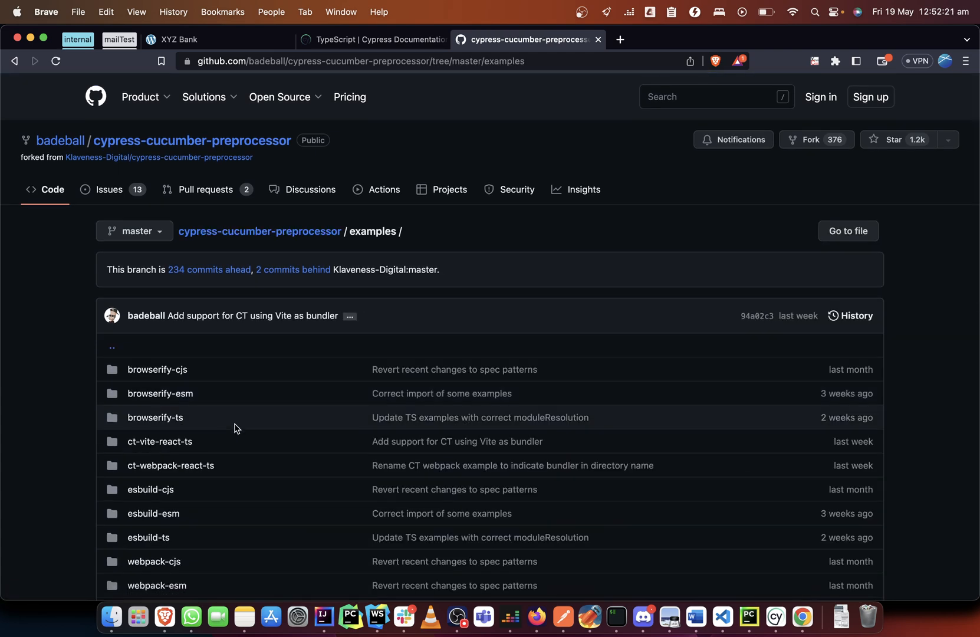
scroll(down, 3)
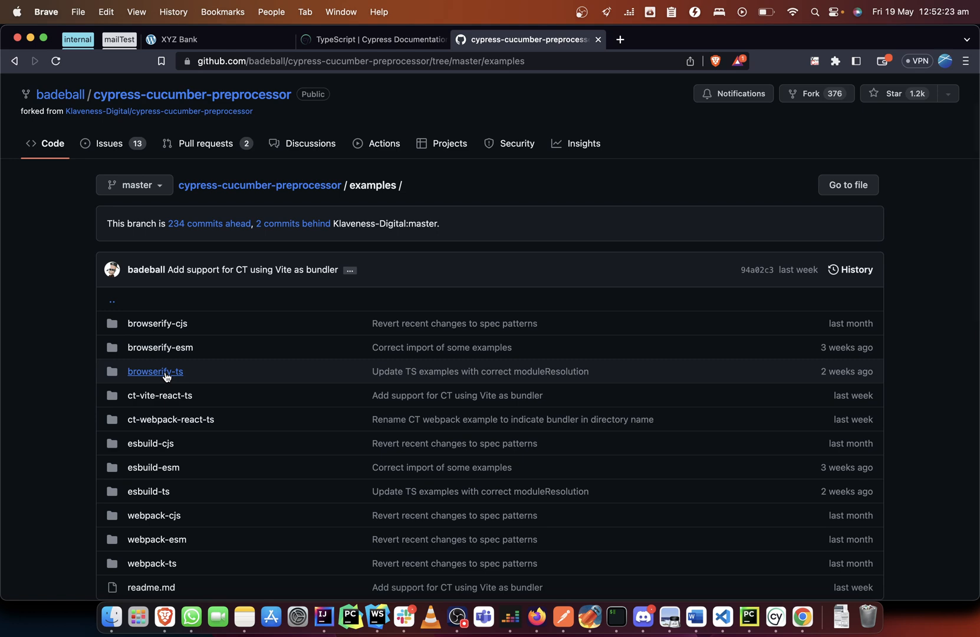
click(155, 372)
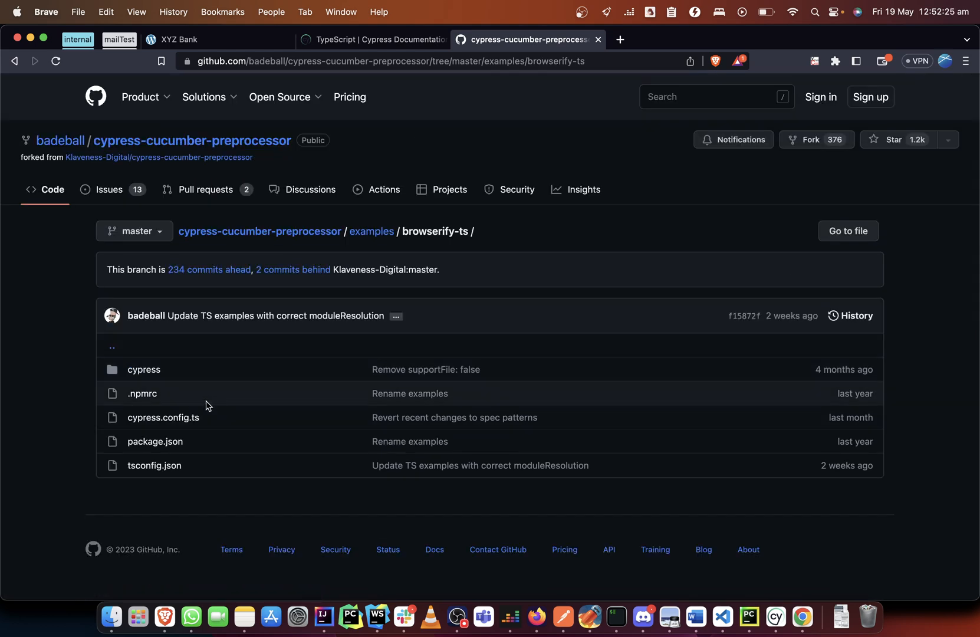
click(162, 417)
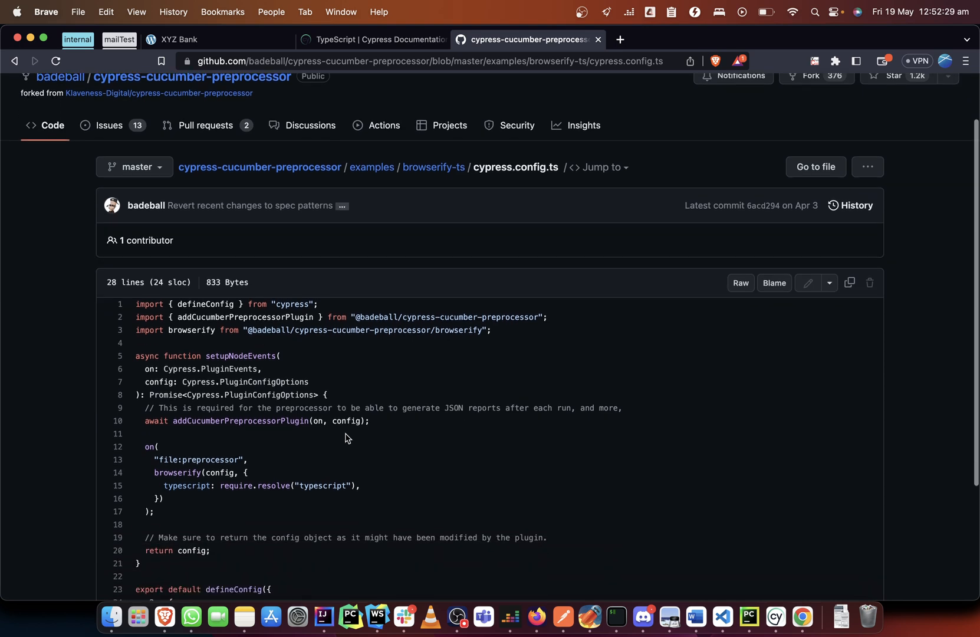
mouse_move(323, 310)
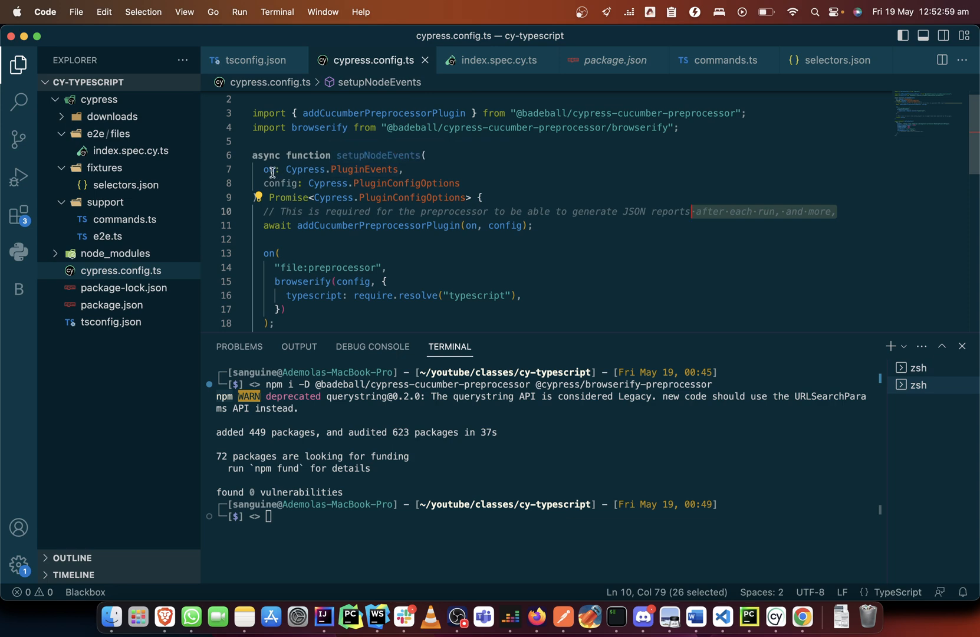
mouse_move(270, 169)
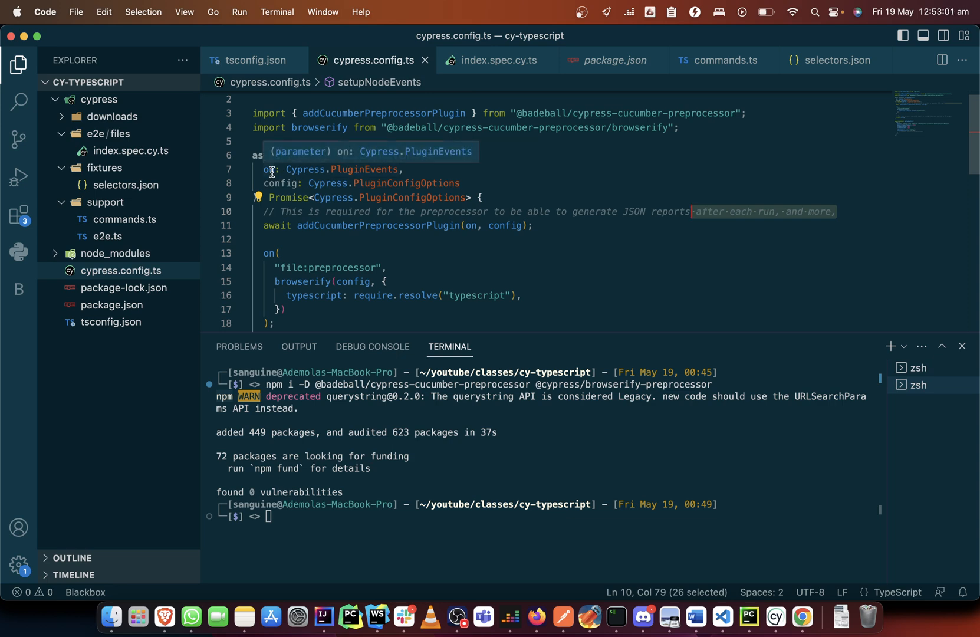
mouse_move(435, 165)
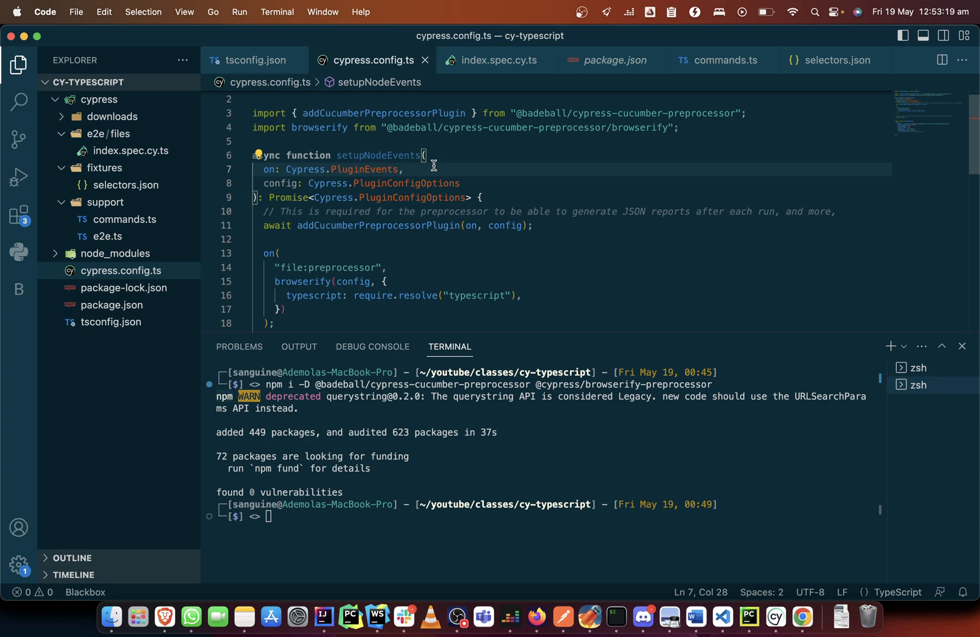
mouse_move(399, 274)
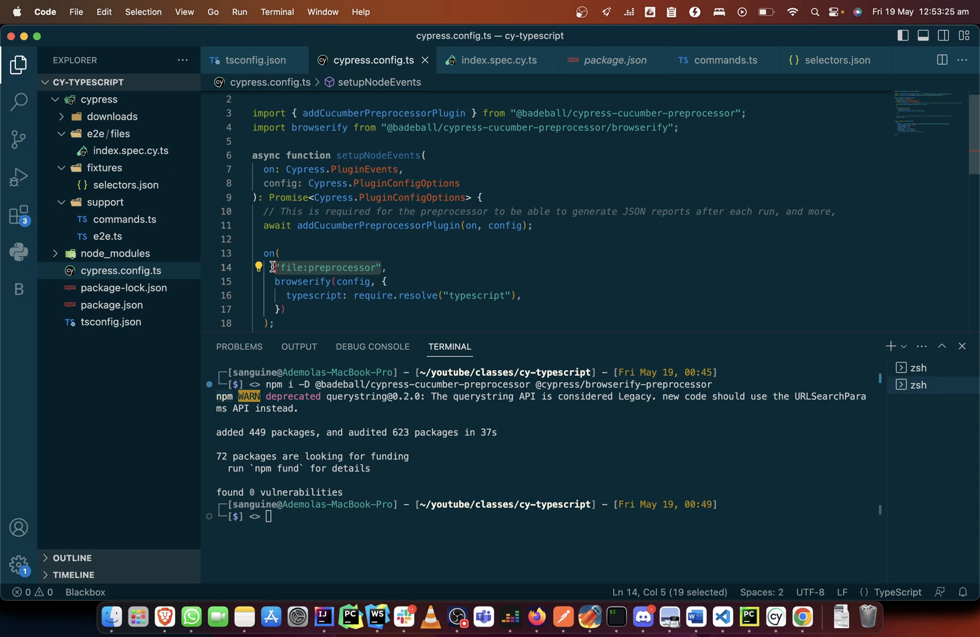
mouse_move(272, 255)
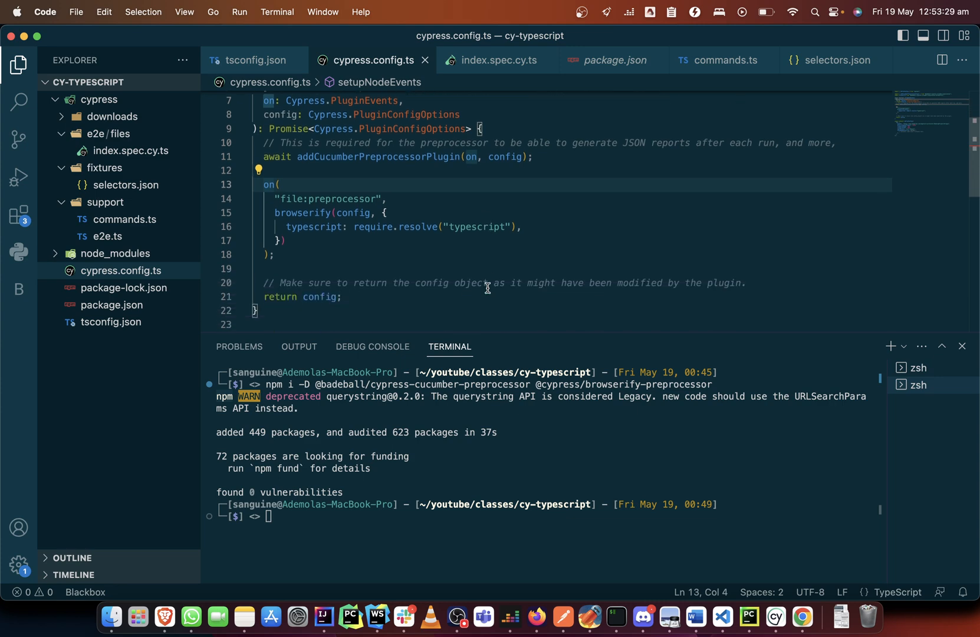
- Insert the Cucumber and browserify imports and async setupNodeEvents into cypress.config.ts
scroll(down, 3)
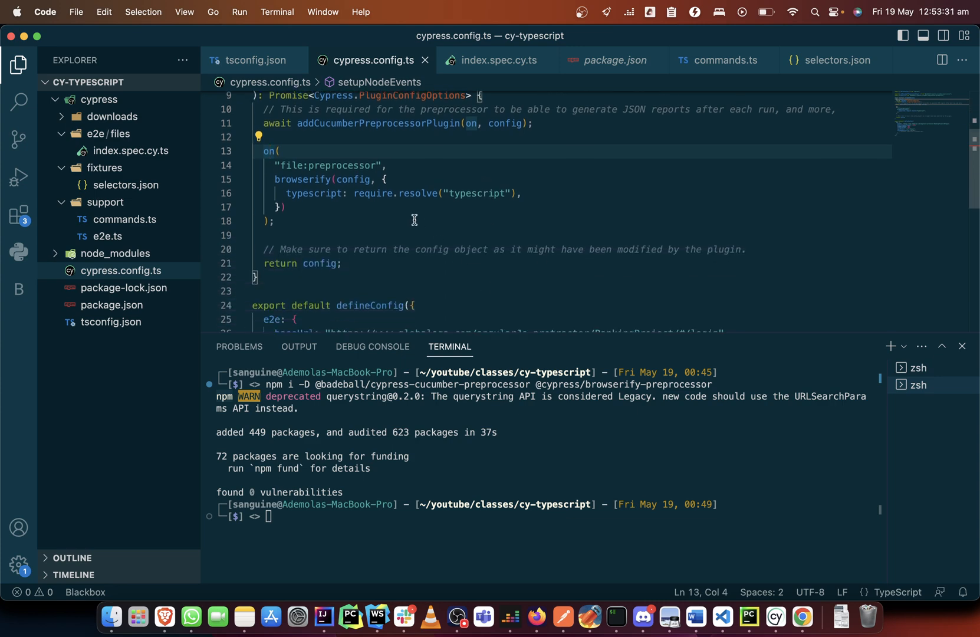
mouse_move(341, 198)
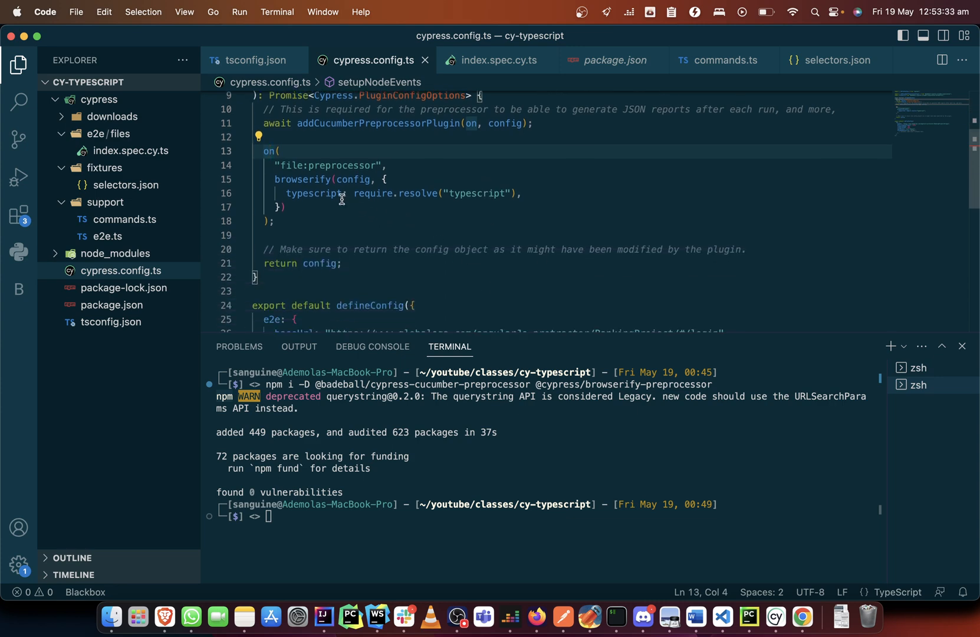
click(521, 193)
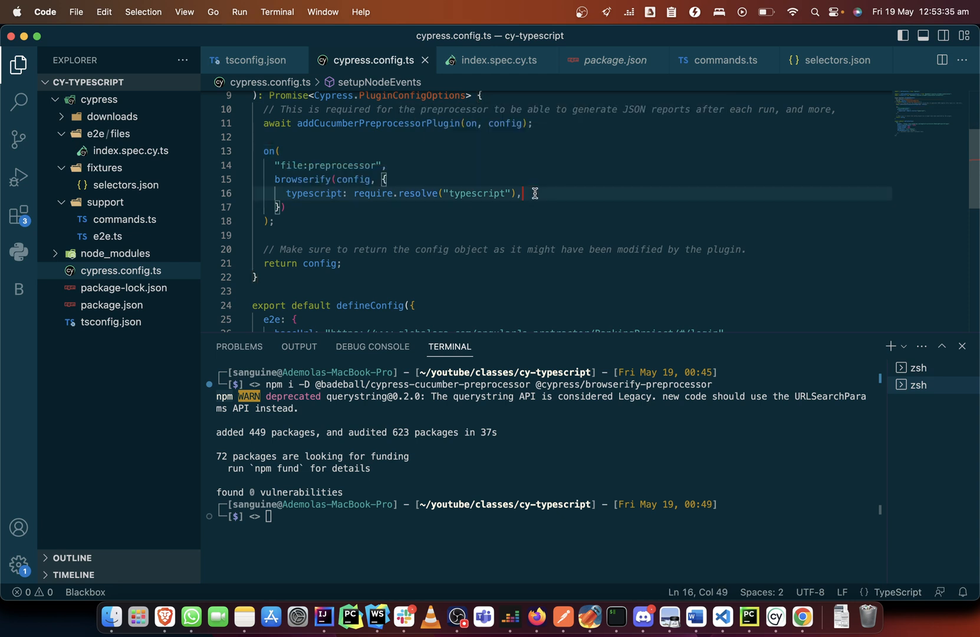
mouse_move(382, 201)
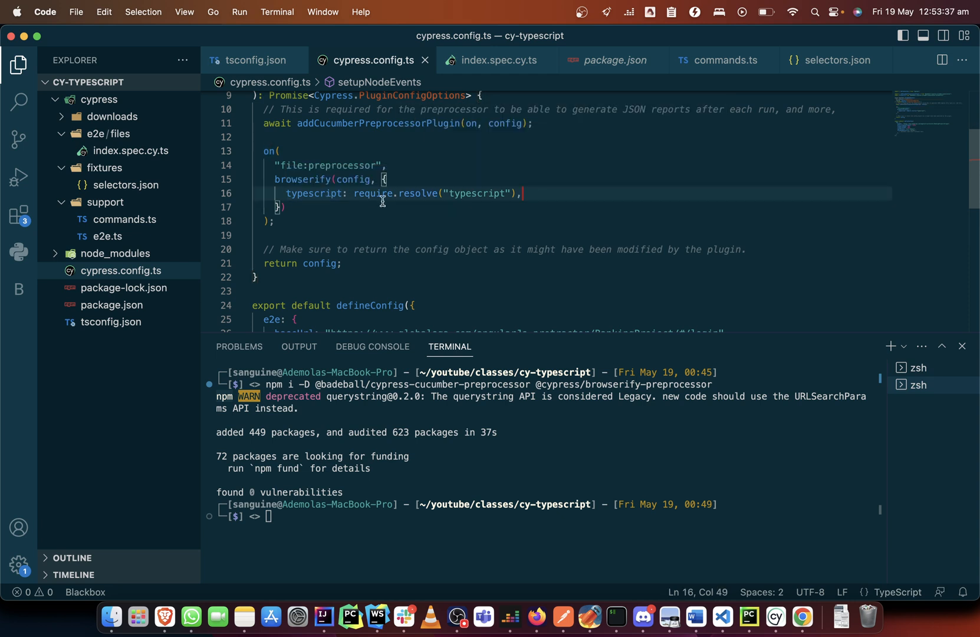
mouse_move(532, 196)
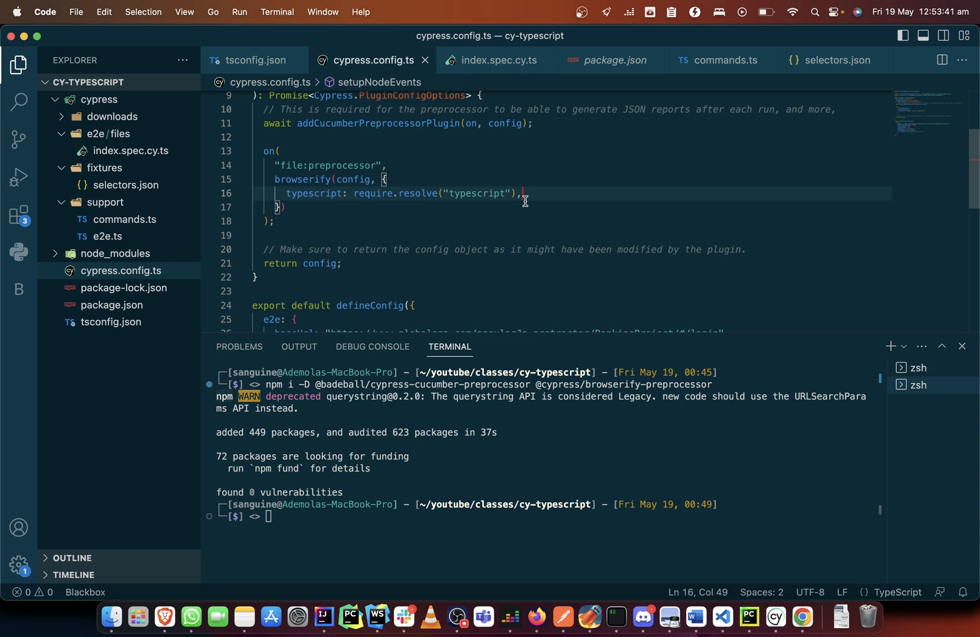
scroll(down, 3)
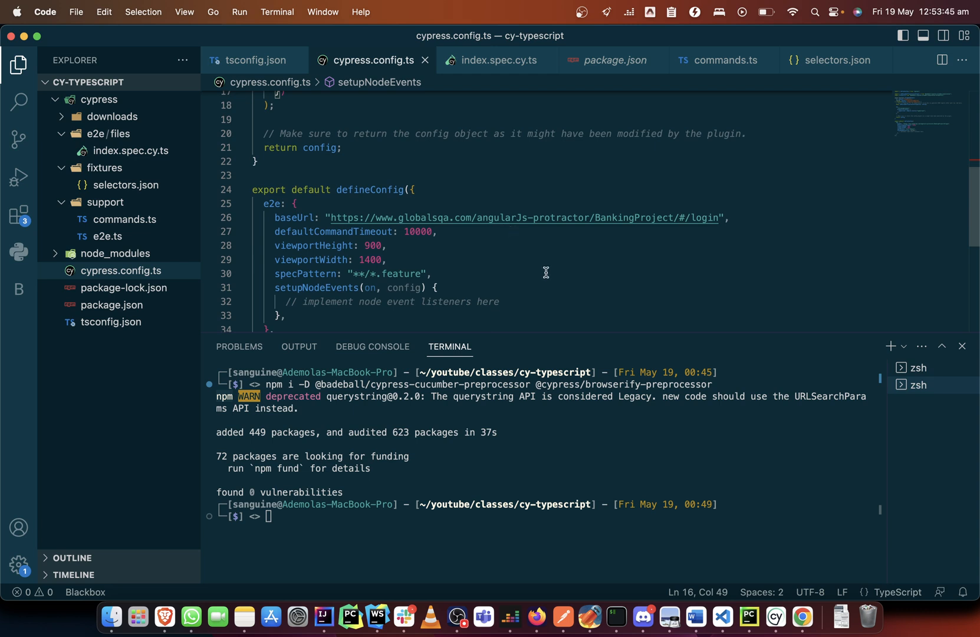
mouse_move(280, 316)
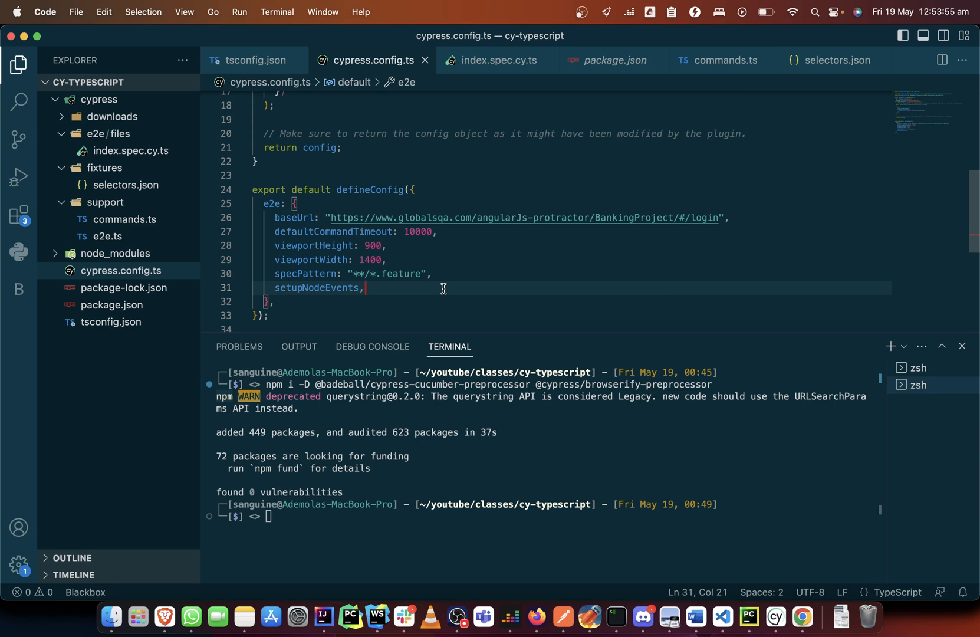
- Replace the inline setupNodeEvents(on, config) handler with the setupNodeEvents shorthand
scroll(up, 3)
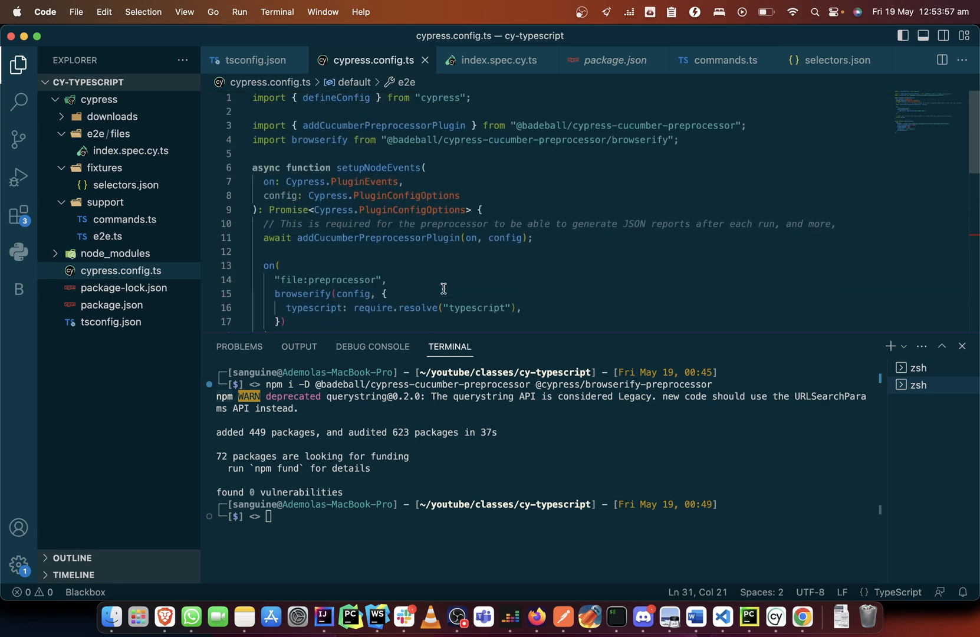
mouse_move(322, 125)
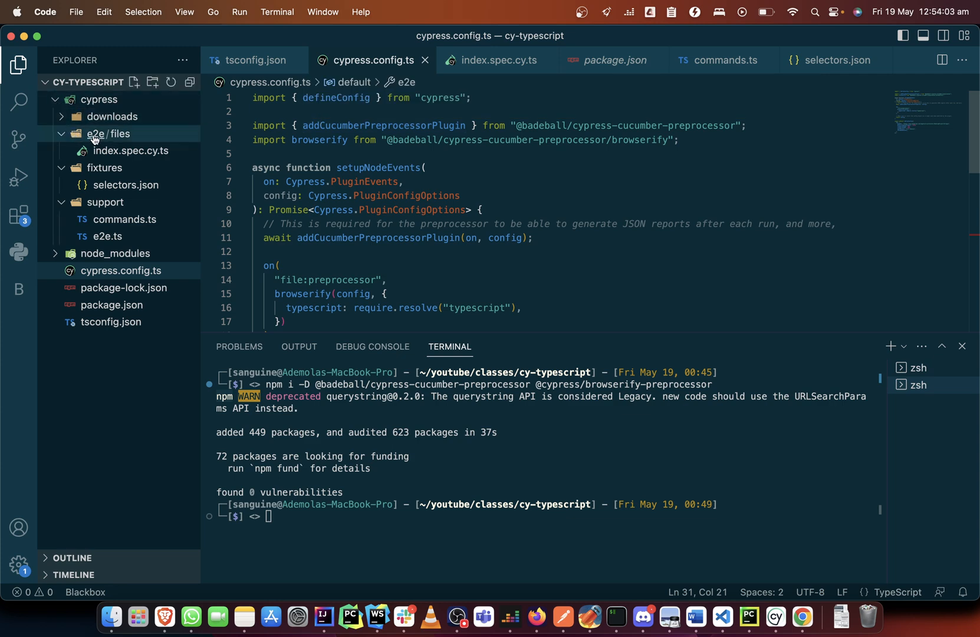
- Create a bankerJourney subfolder inside the cypress/e2e folder
right_click(119, 134)
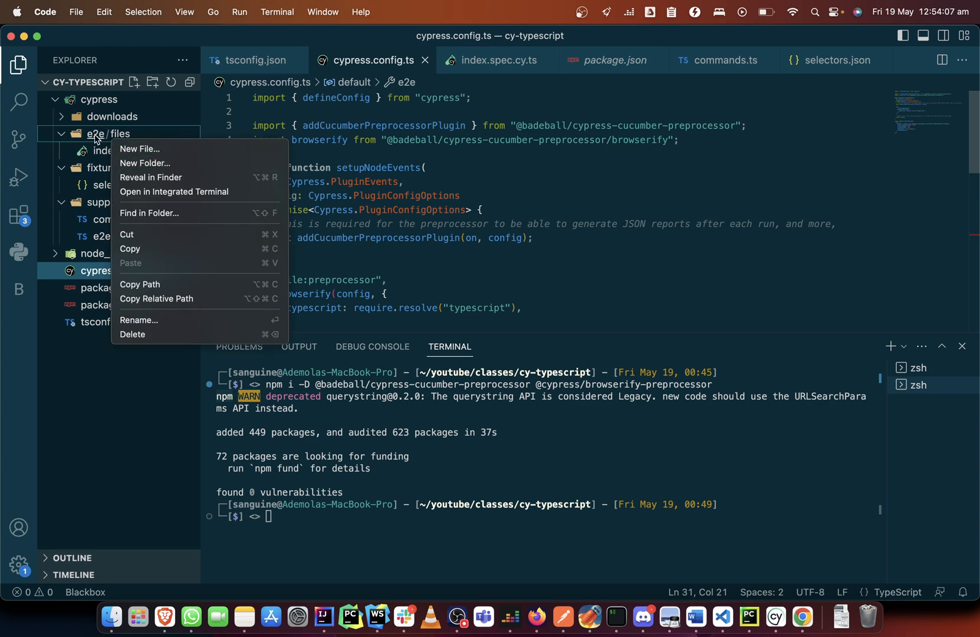
mouse_move(145, 163)
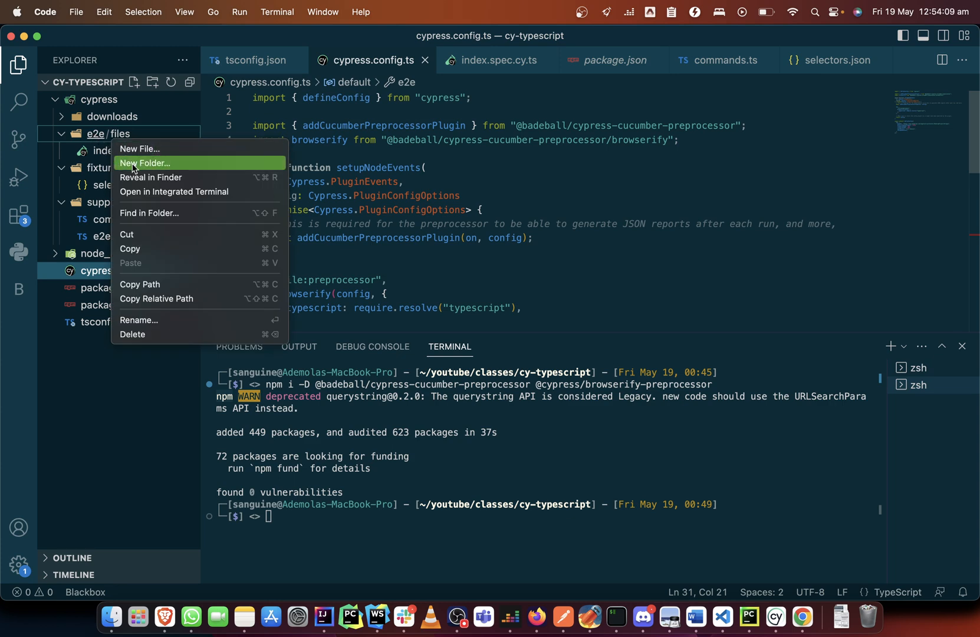
click(144, 163)
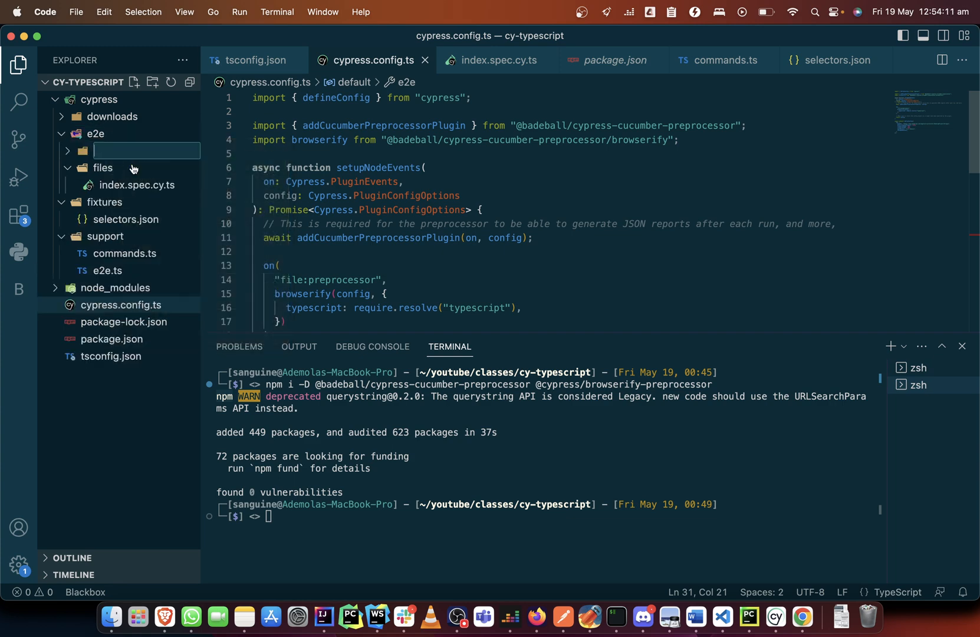
mouse_move(103, 167)
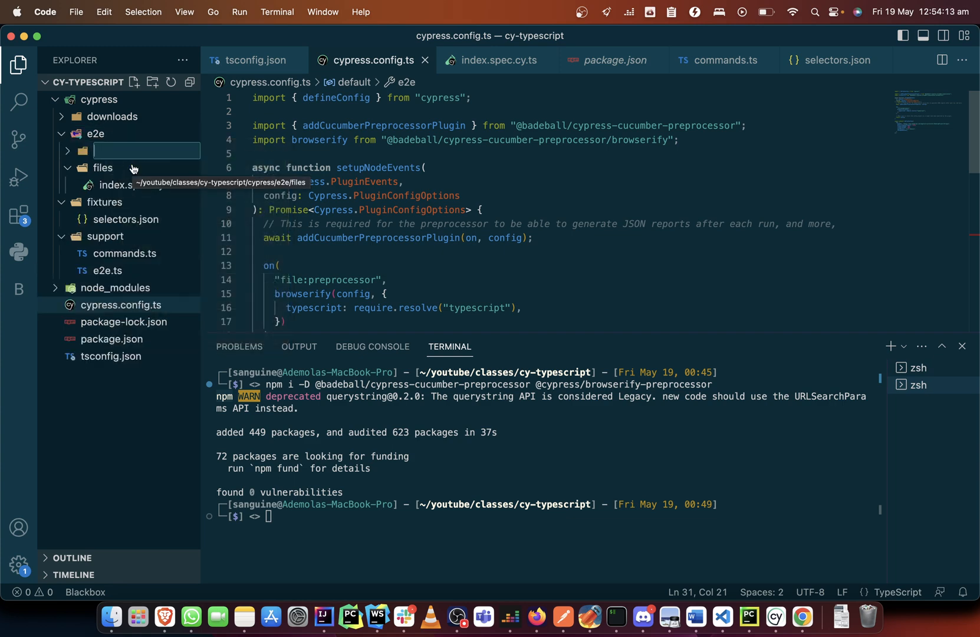
text(bank)
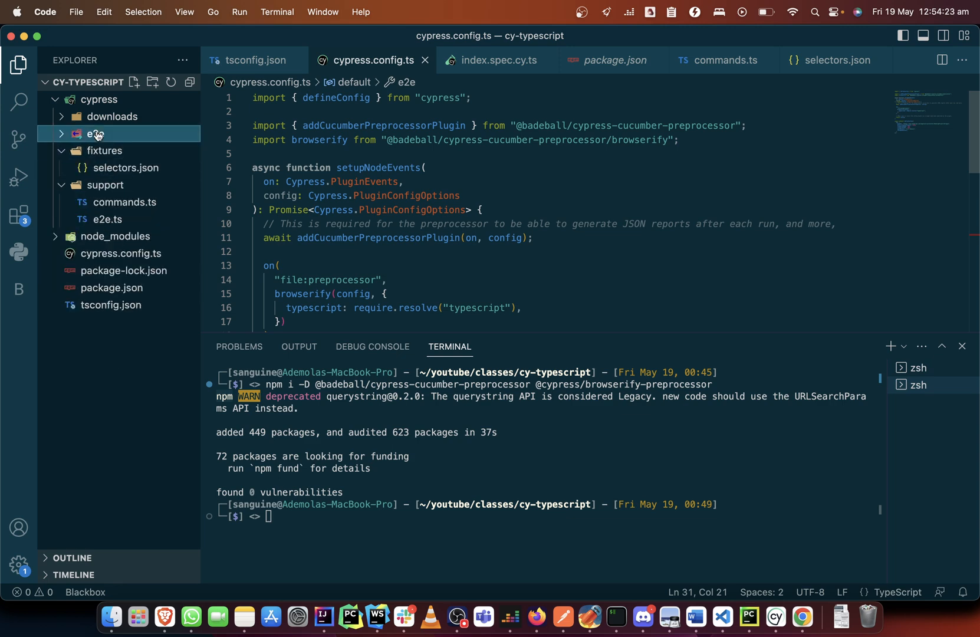
- Create an empty bankerJourney.feature file in cypress/e2e beside the bankerJourney folder and open it
right_click(91, 134)
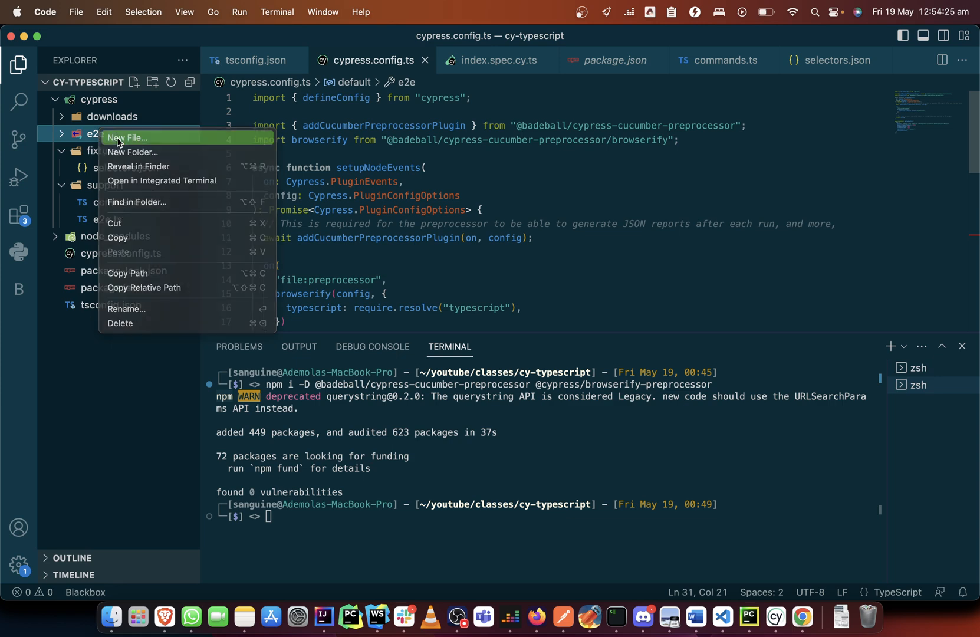
click(127, 138)
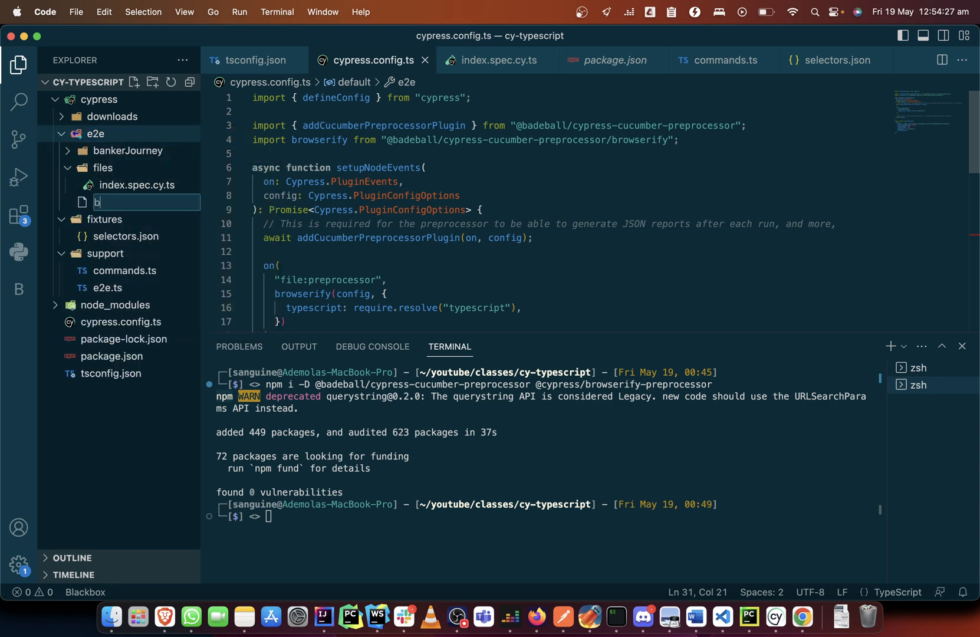
text(ankerJourney)
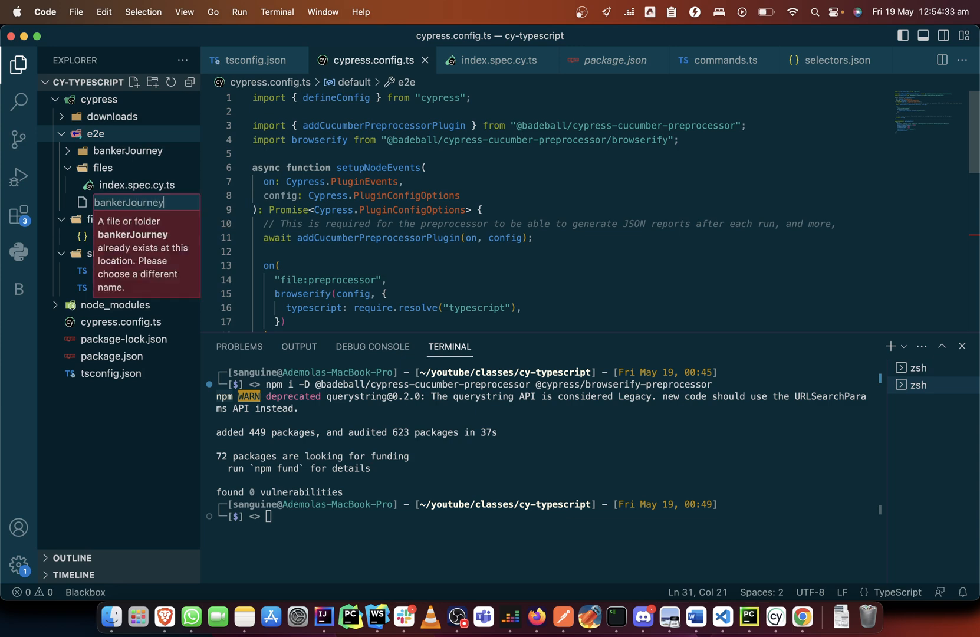
text(.feature)
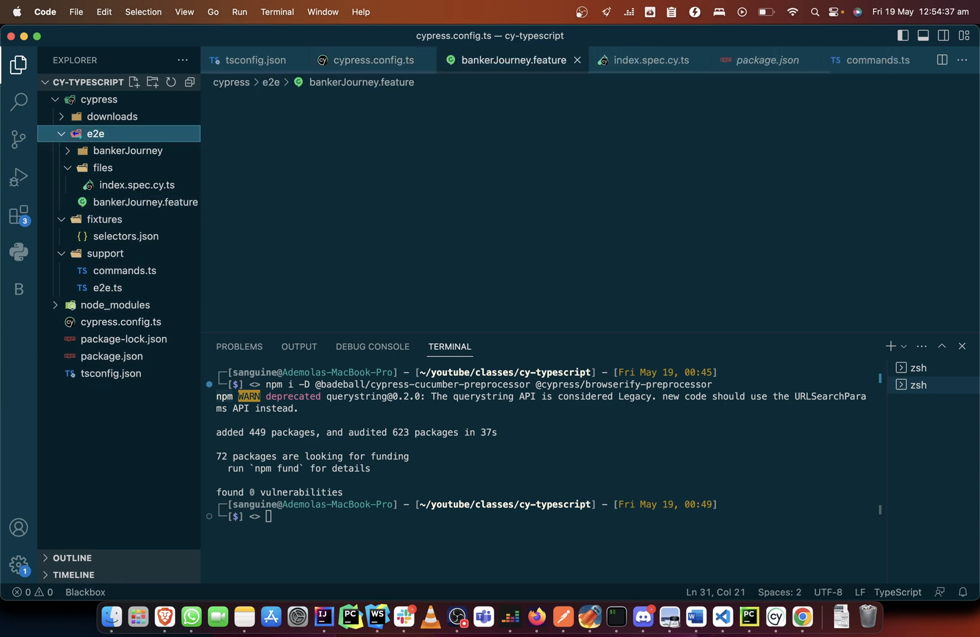
click(146, 202)
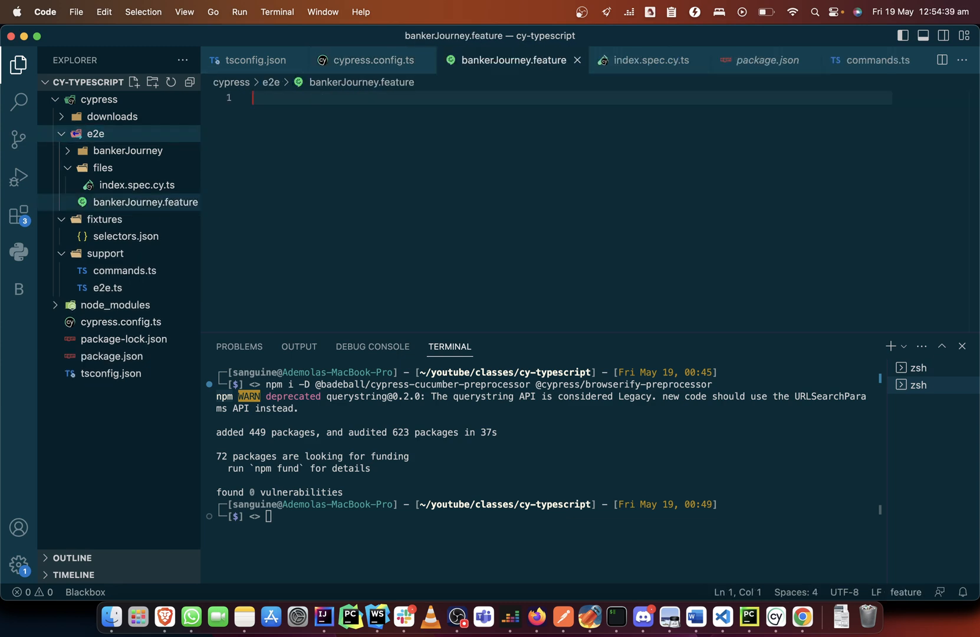